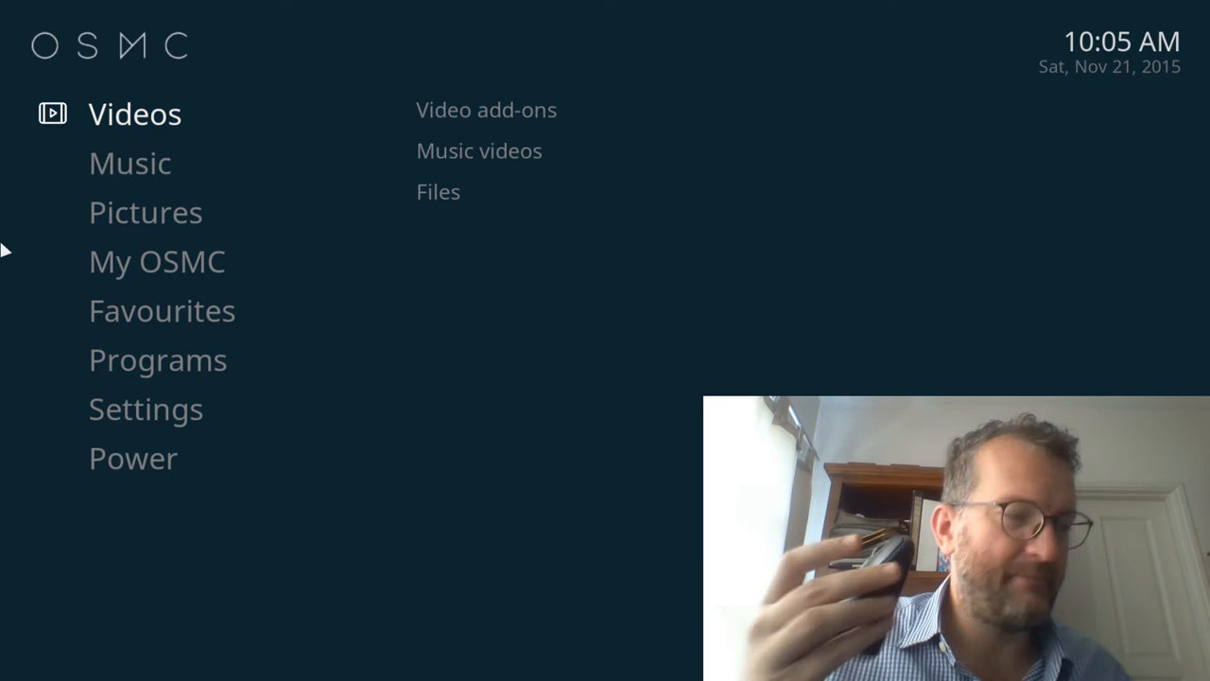
Browse the My OSMC and Pictures home items, then enter the Videos section.
click(155, 261)
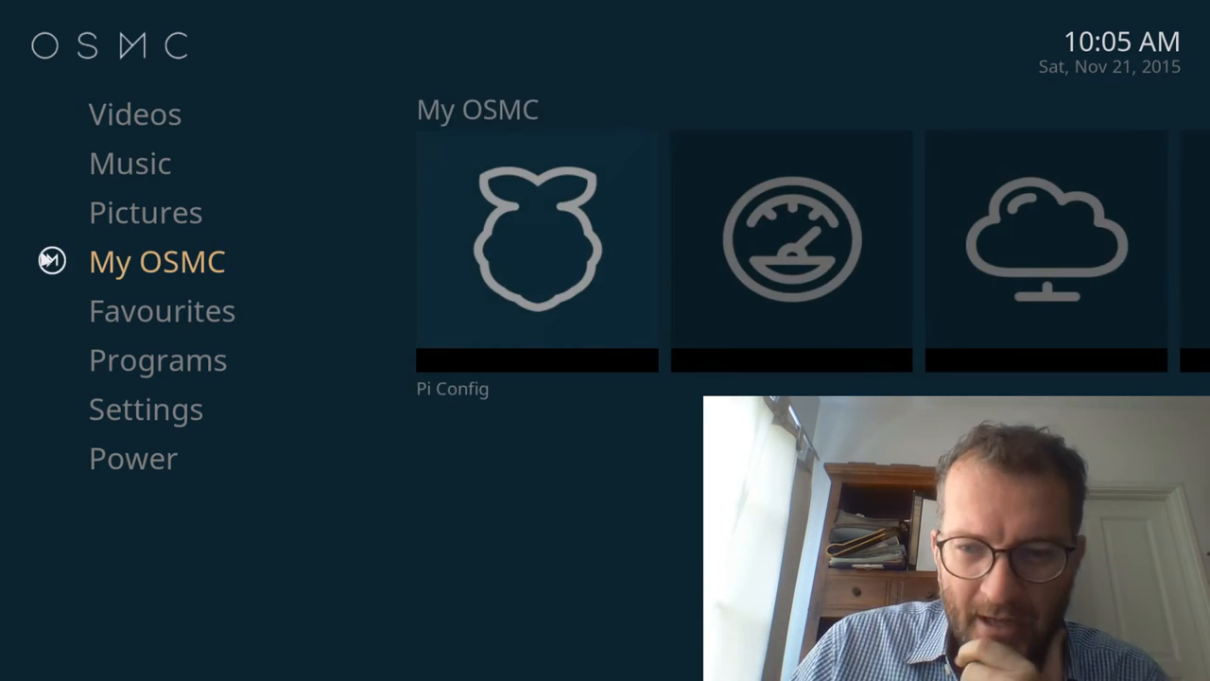
click(135, 113)
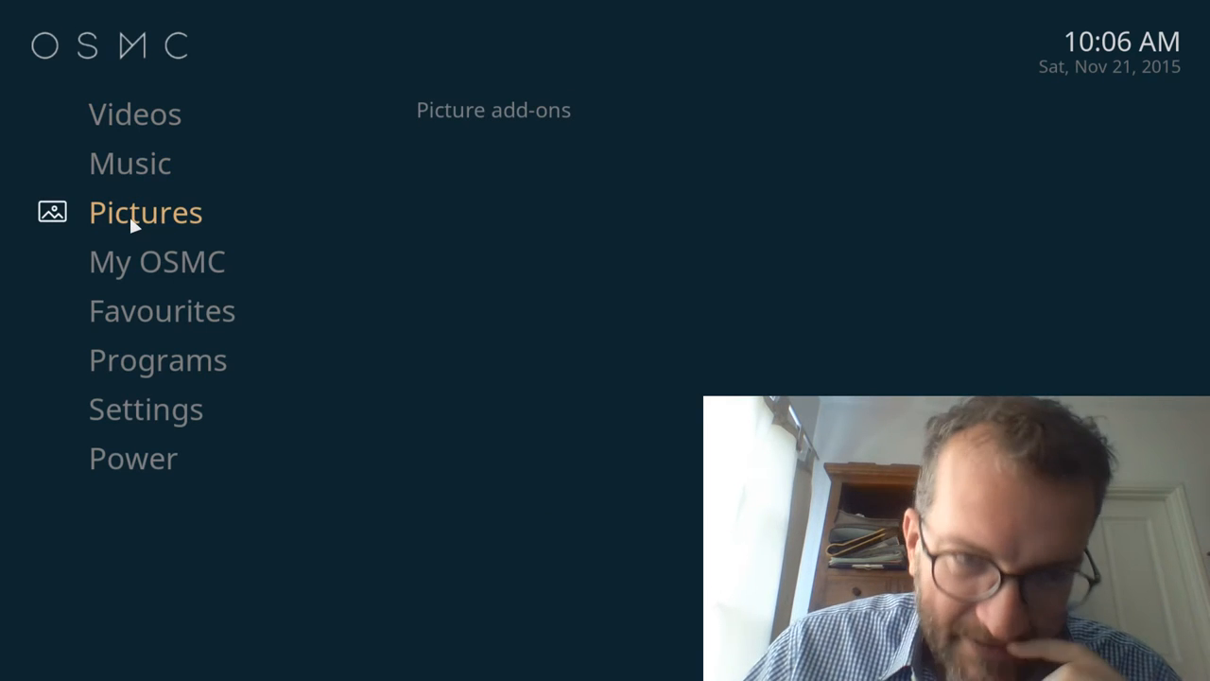
click(134, 114)
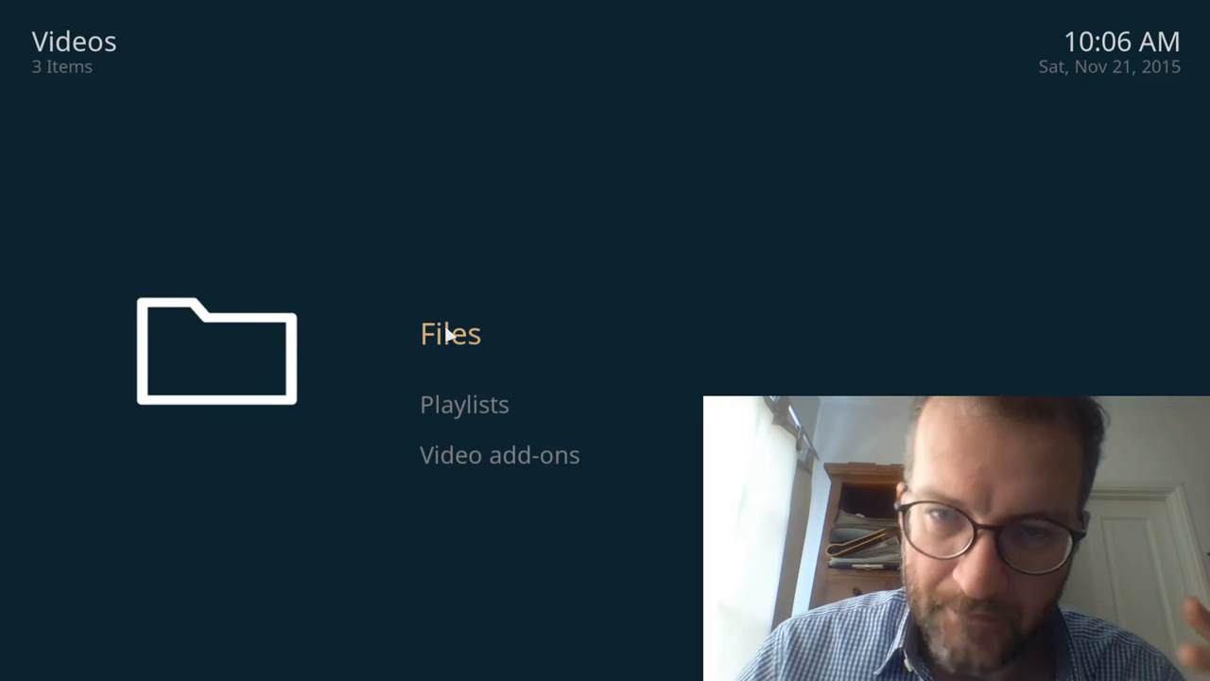
Enter the video Files list and choose 'Add videos...' to start a new source.
click(450, 333)
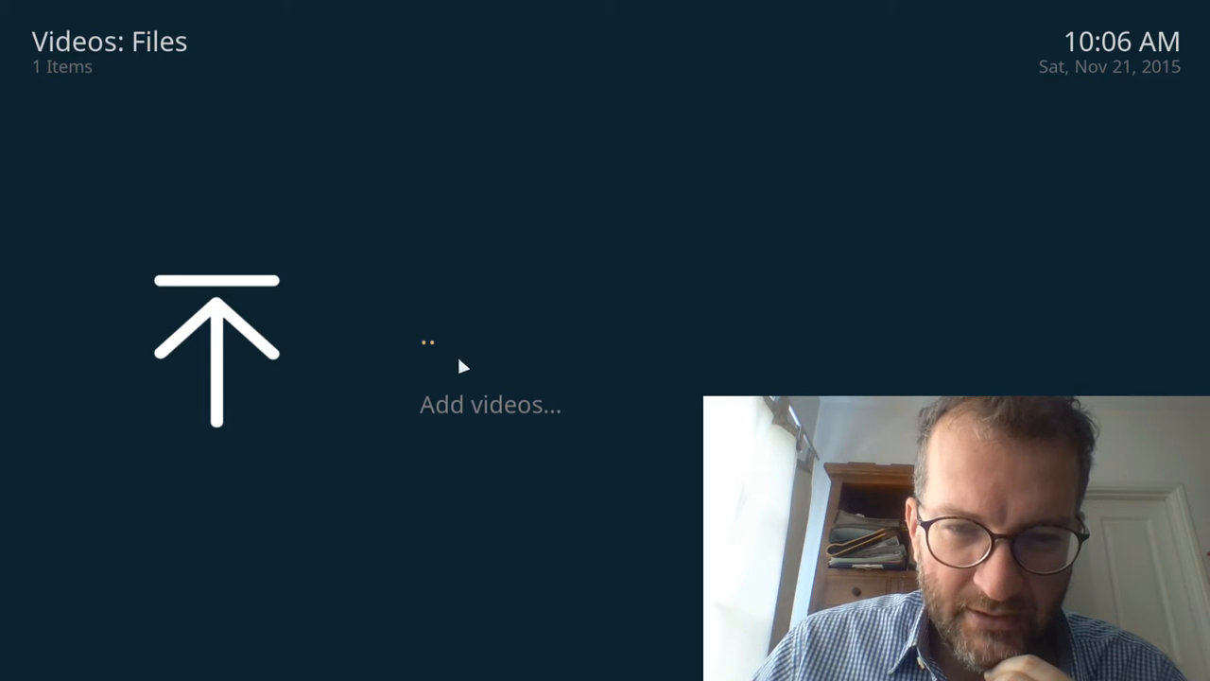
mouse_move(445, 407)
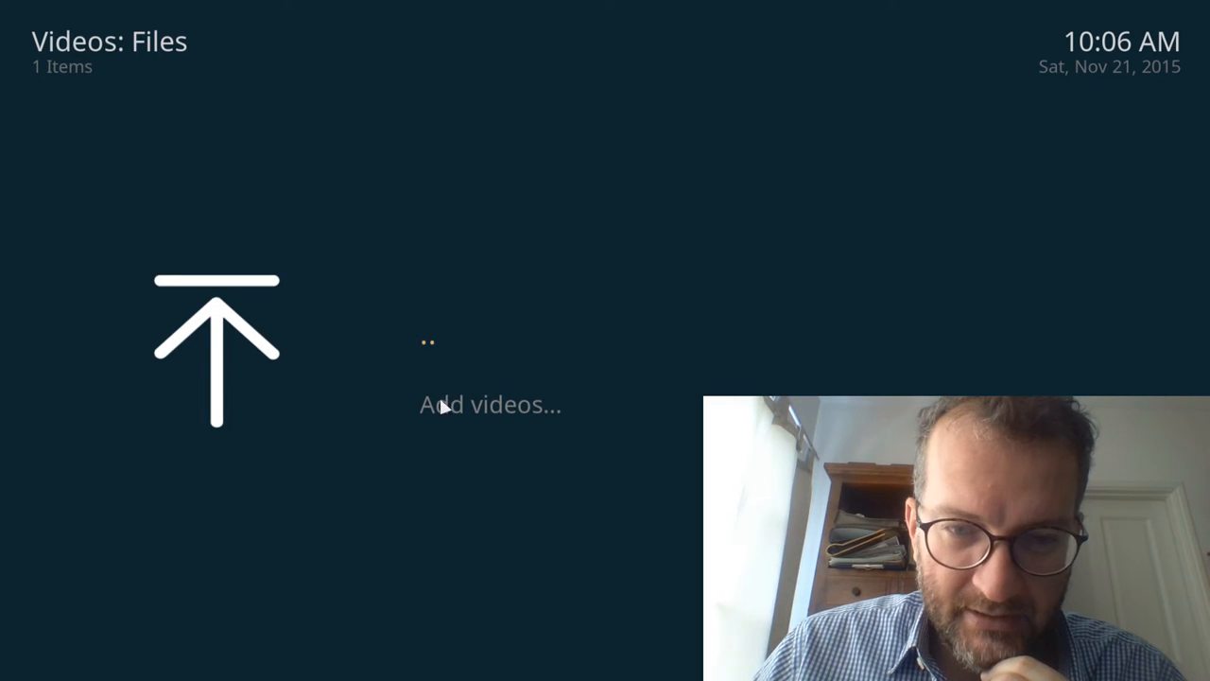
mouse_move(425, 277)
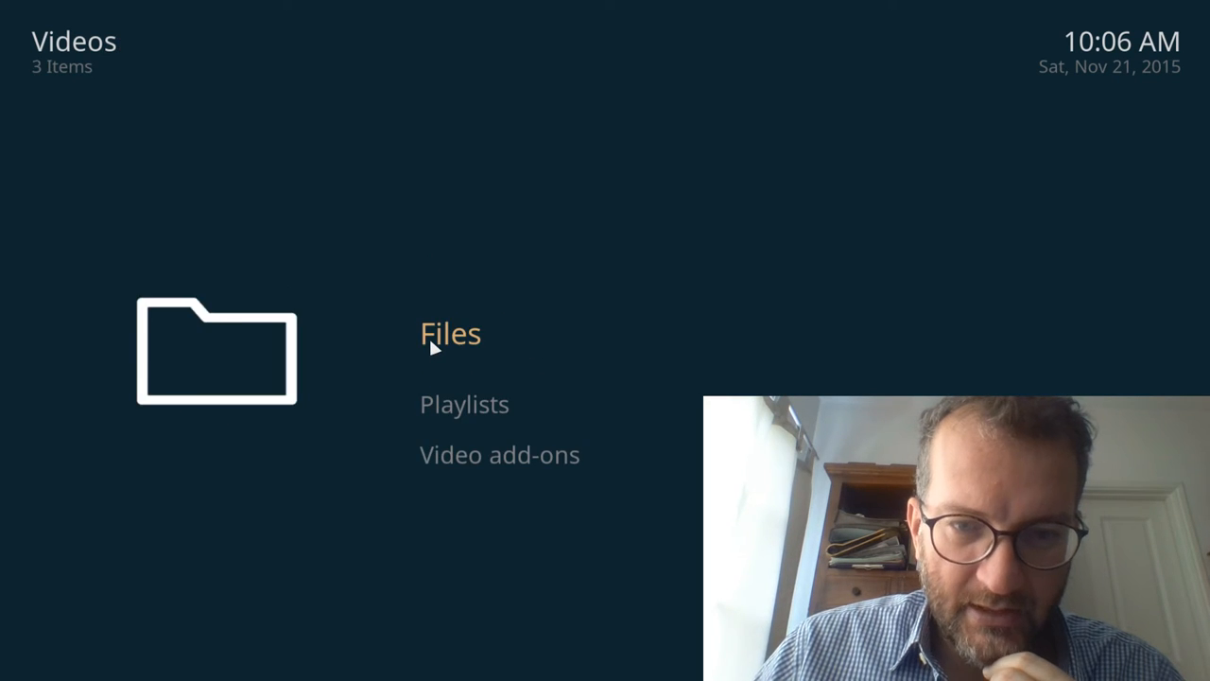
click(450, 333)
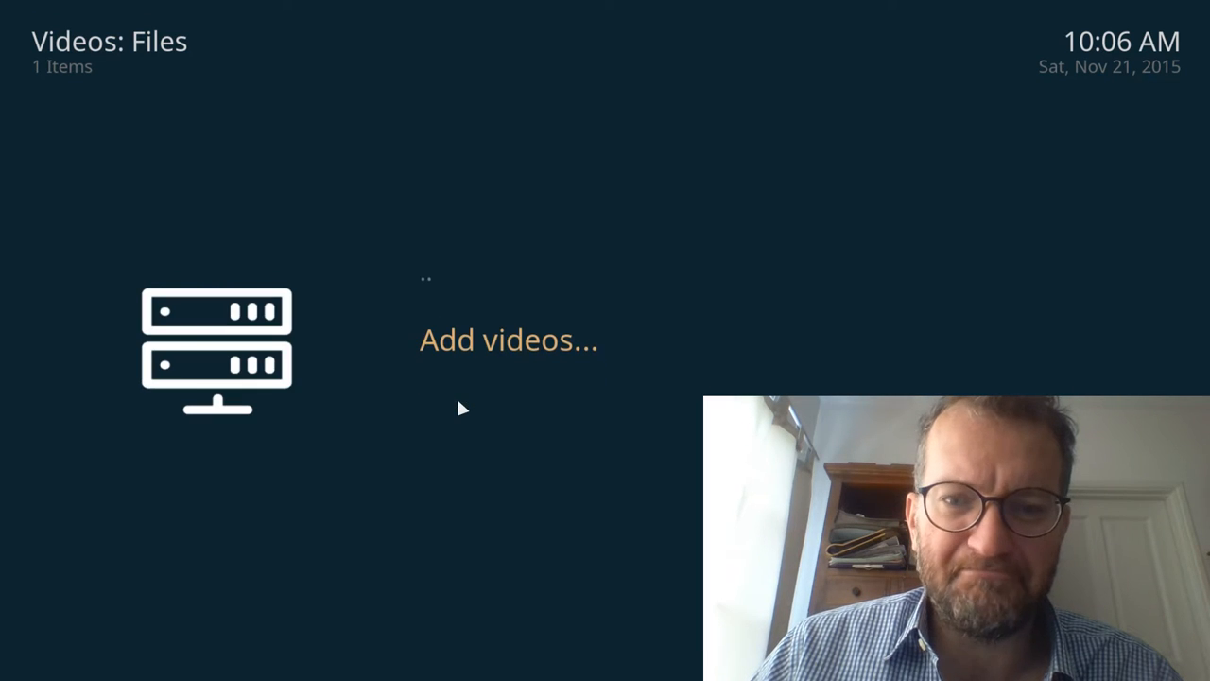
click(507, 340)
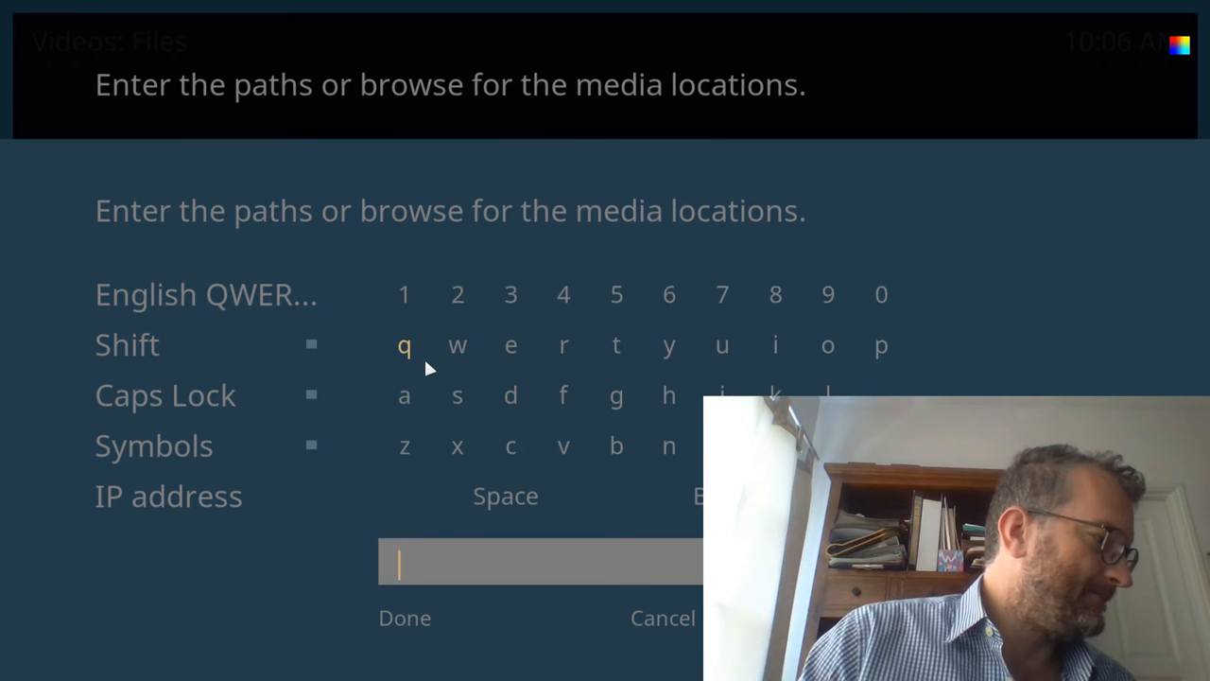
Enter mymedia as path and name, then decline keeping it after the connection fails.
text(mymedia)
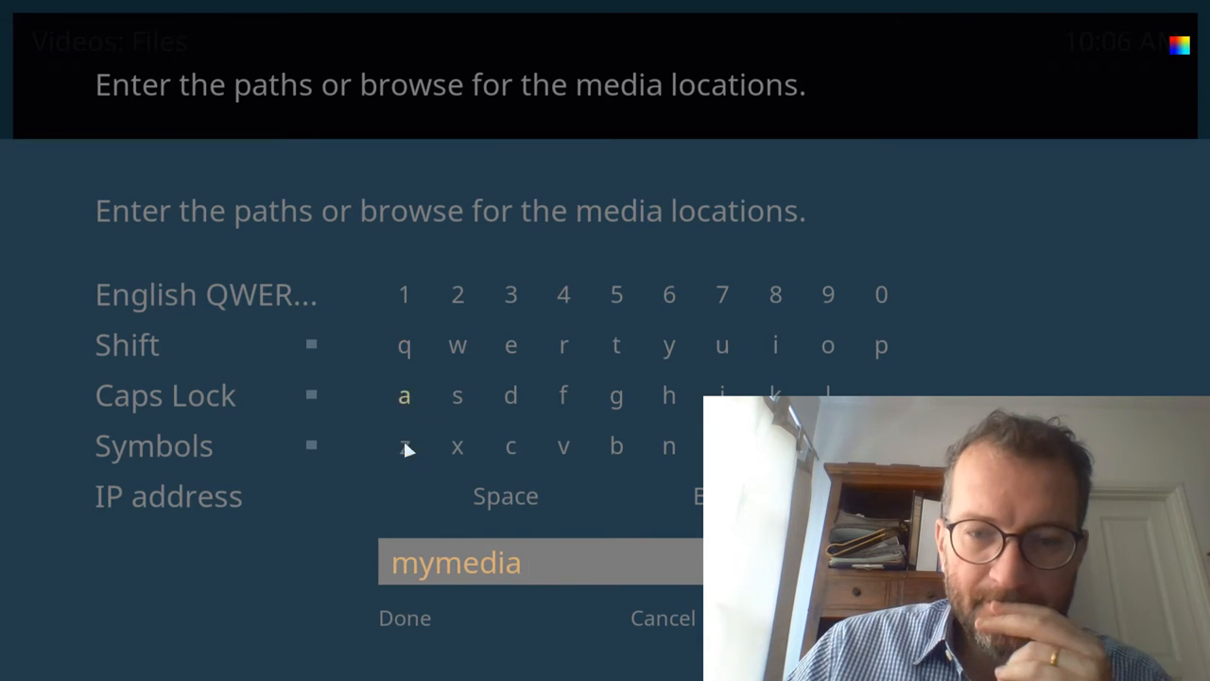
click(405, 617)
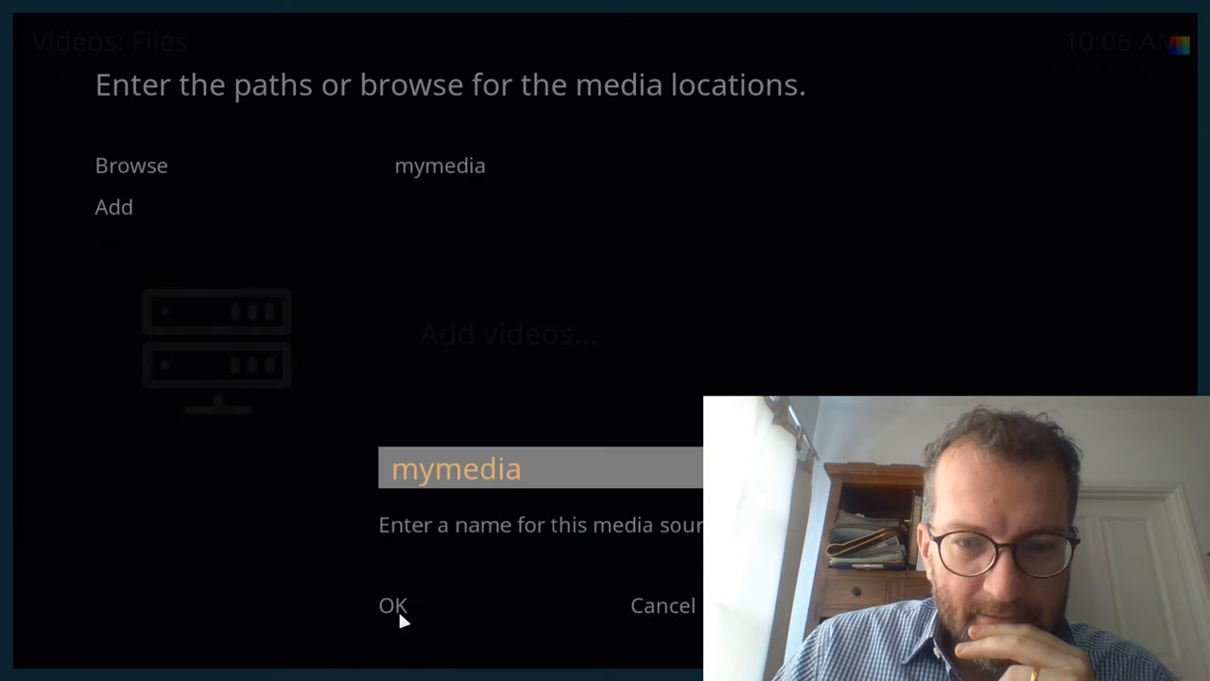
click(393, 605)
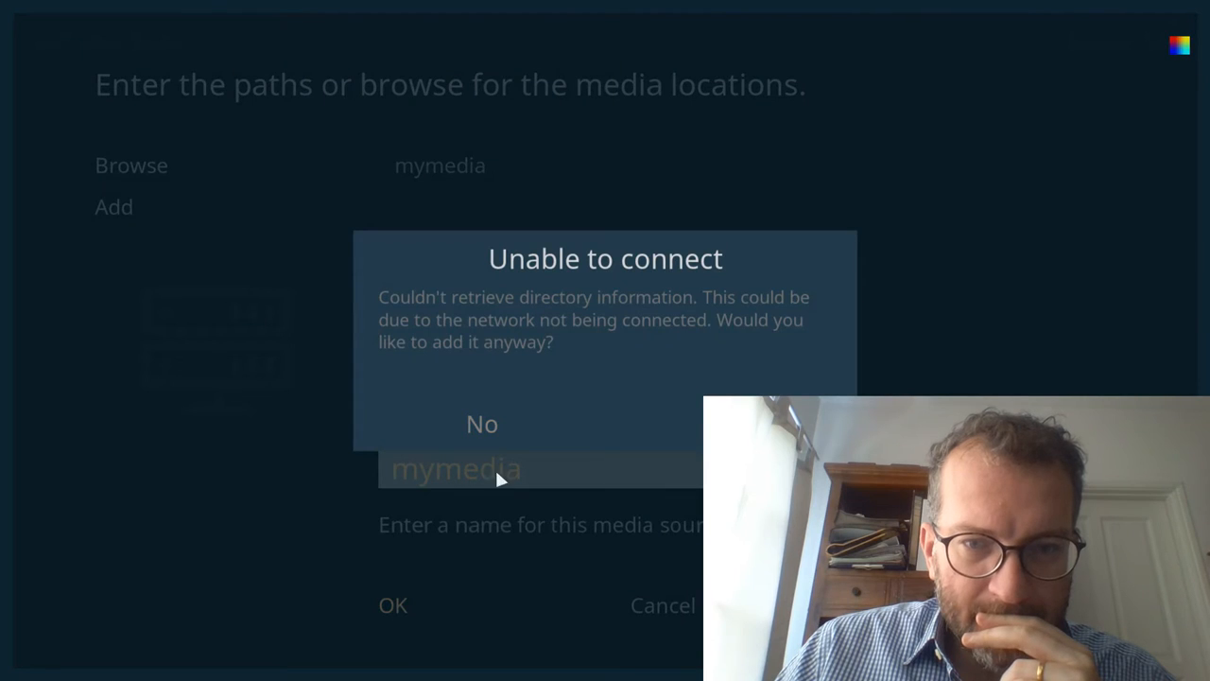
mouse_move(480, 424)
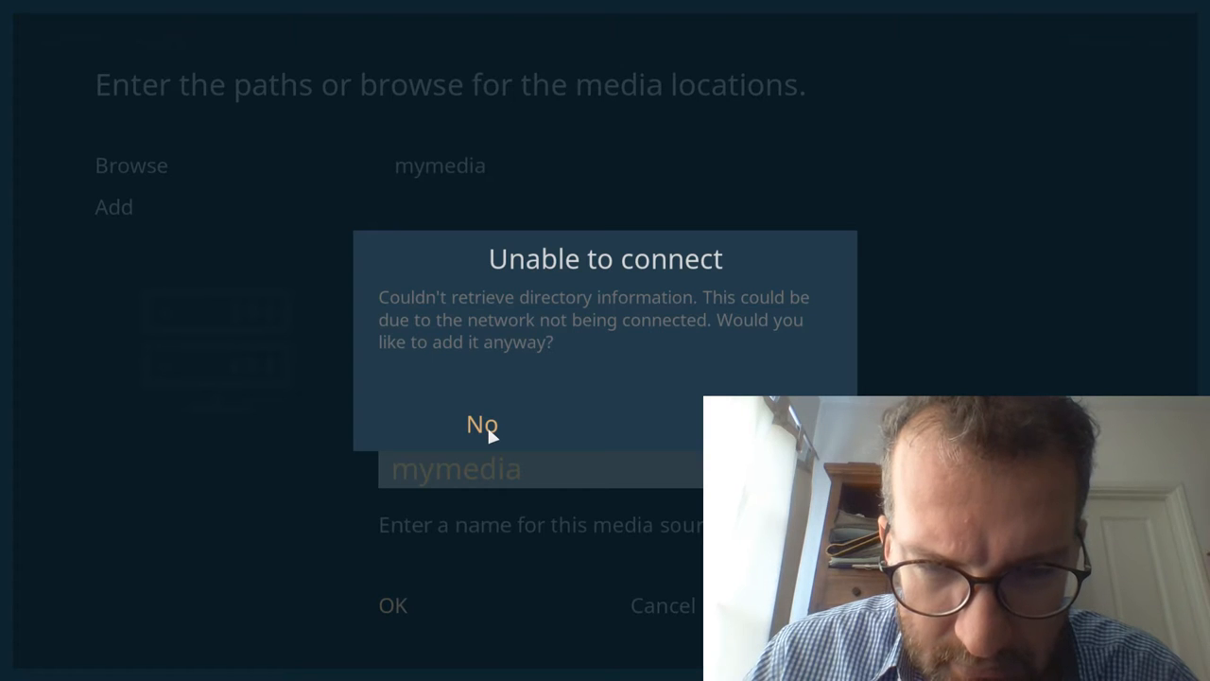
click(480, 424)
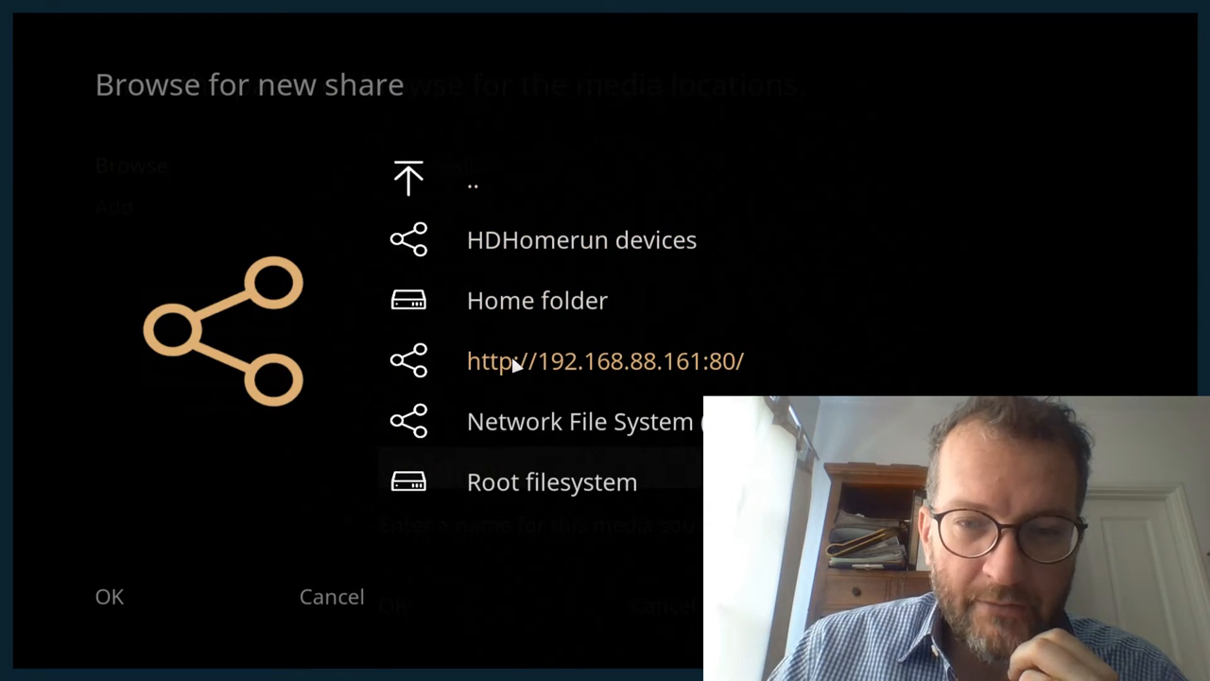
Scroll through the available shares and choose 'Add network location...'.
scroll(down, 3)
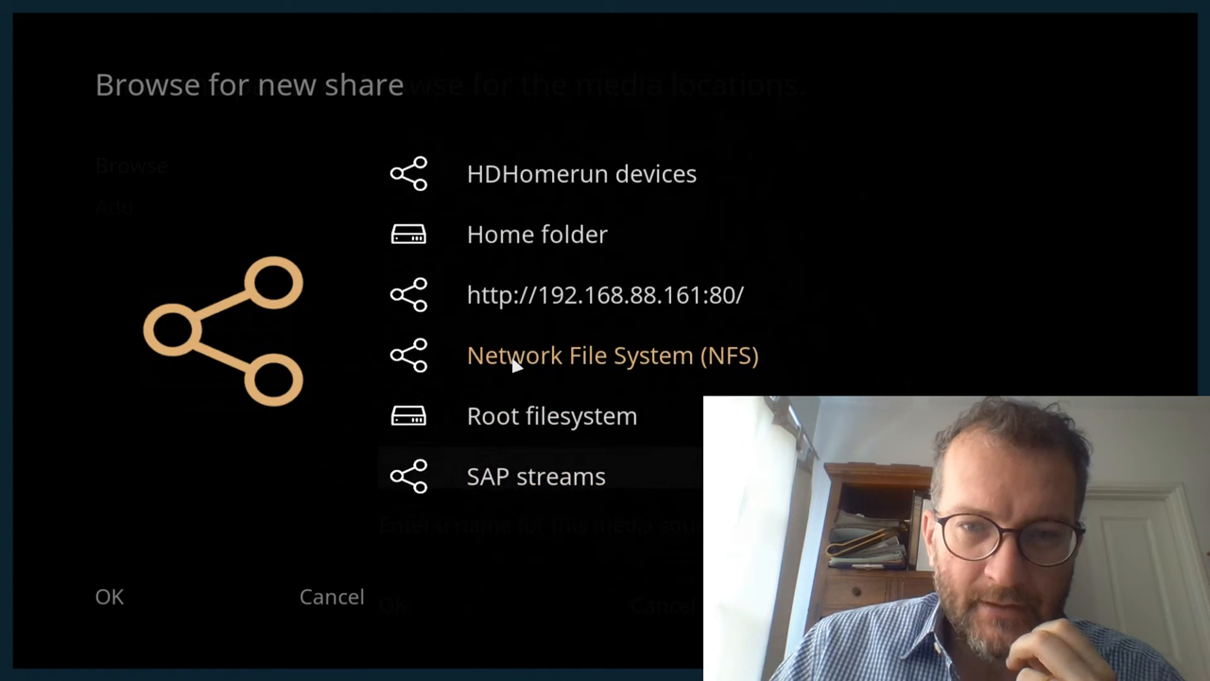
scroll(down, 3)
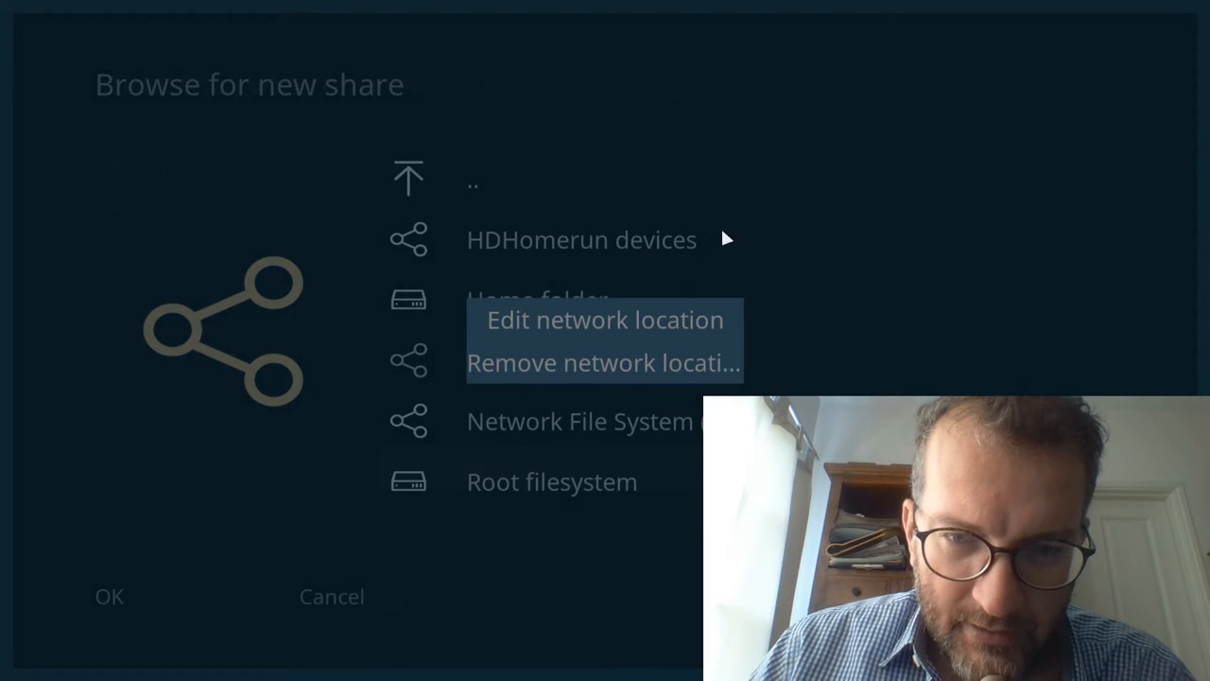
scroll(down, 3)
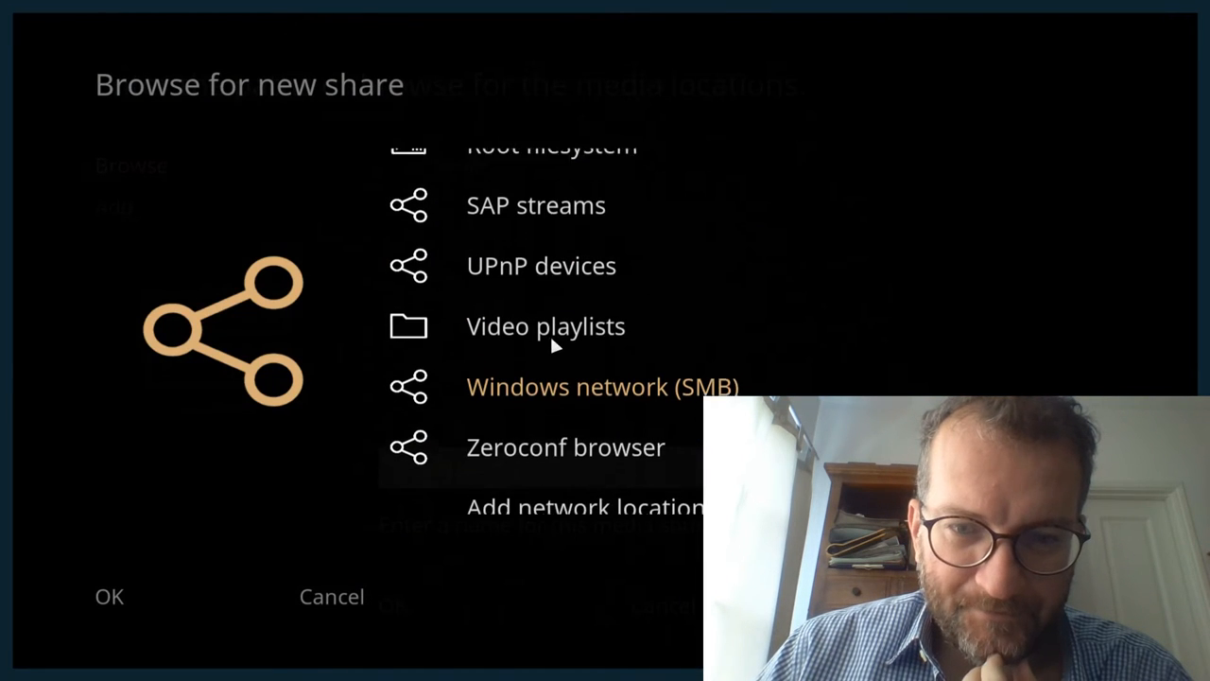
click(586, 507)
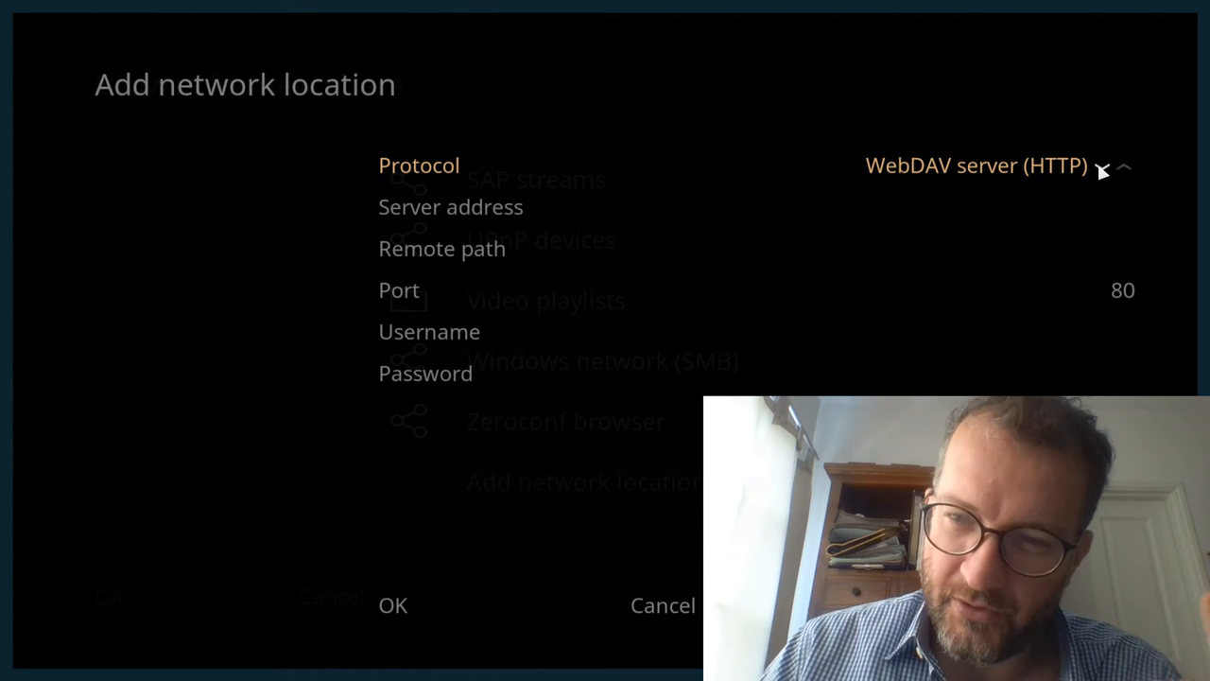
Cycle the protocol to Web server directory (HTTPS) on port 443 and start the server address entry.
click(1124, 167)
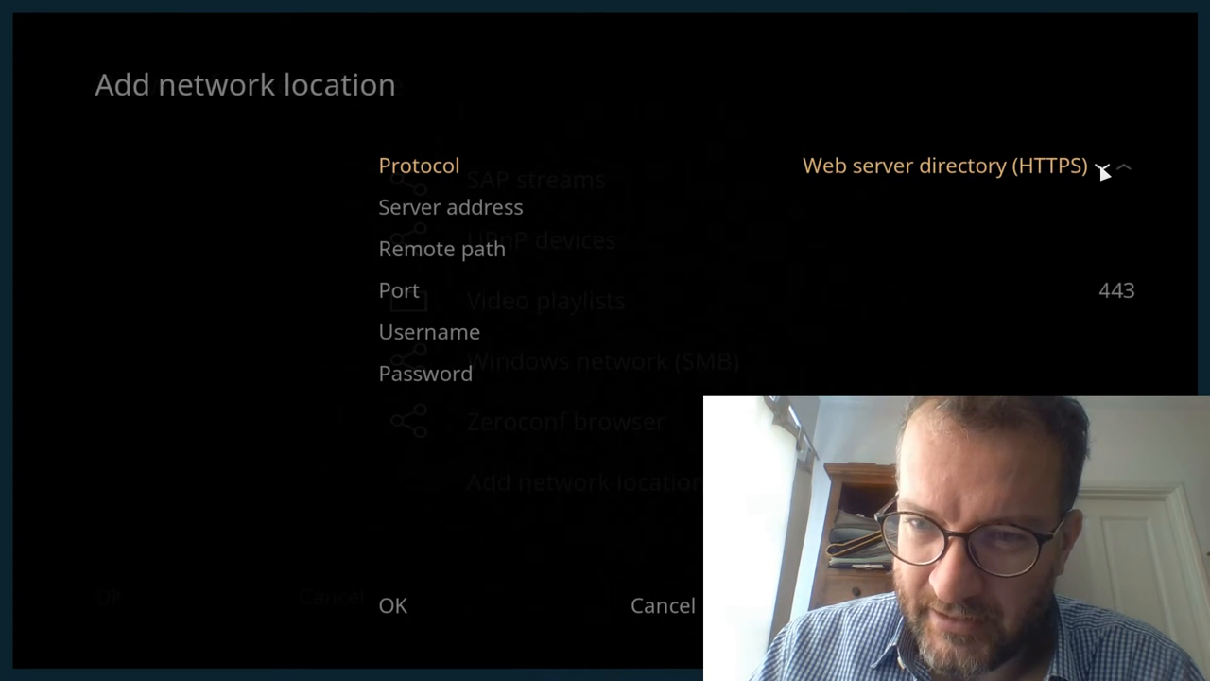
click(1124, 166)
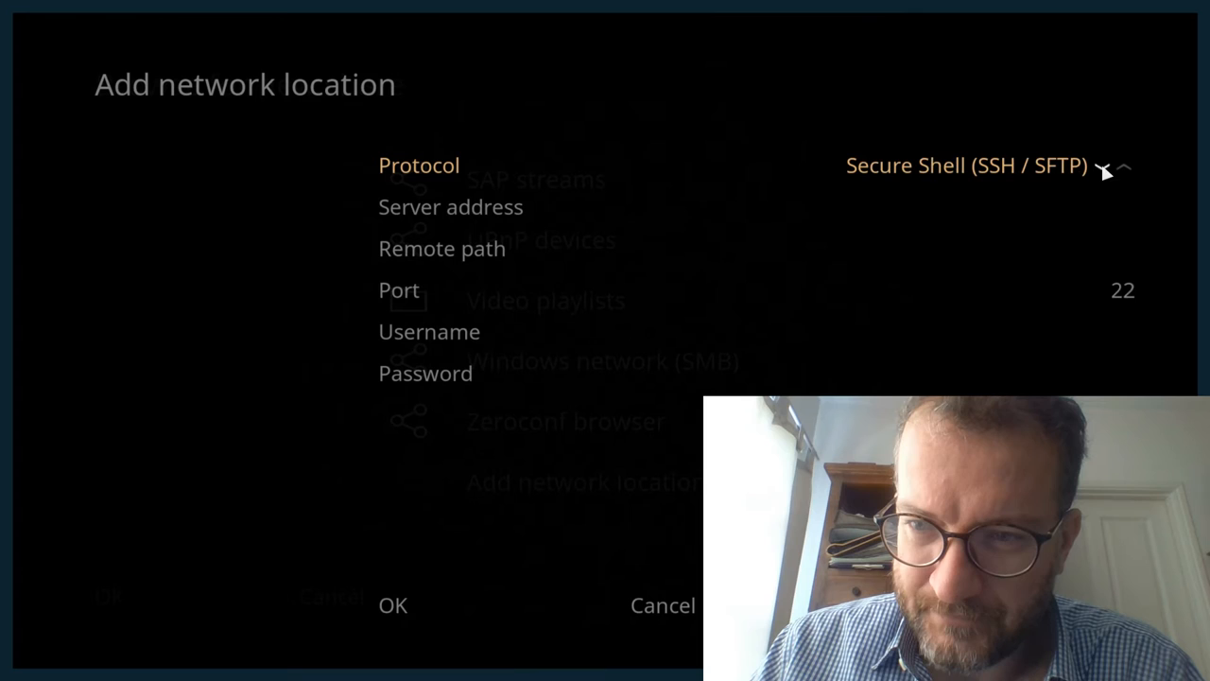
click(1121, 166)
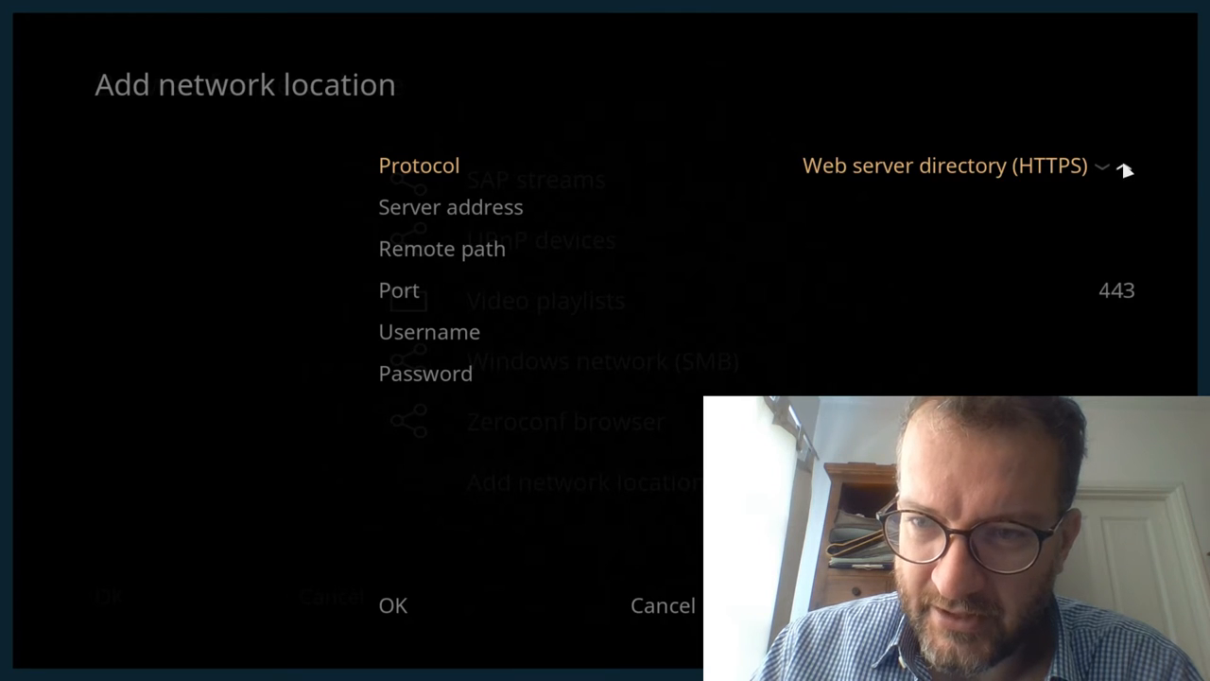
click(450, 206)
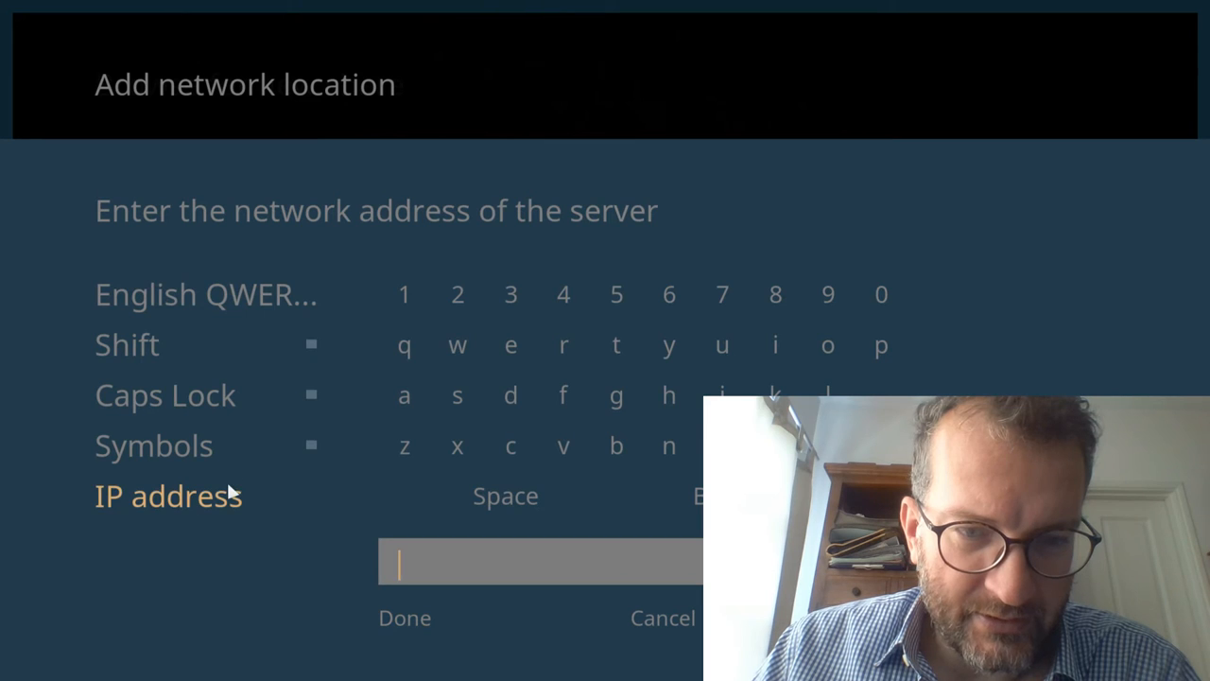
Enter a first server IP address and switch the protocol to Web server directory (HTTP) on port 80.
click(169, 496)
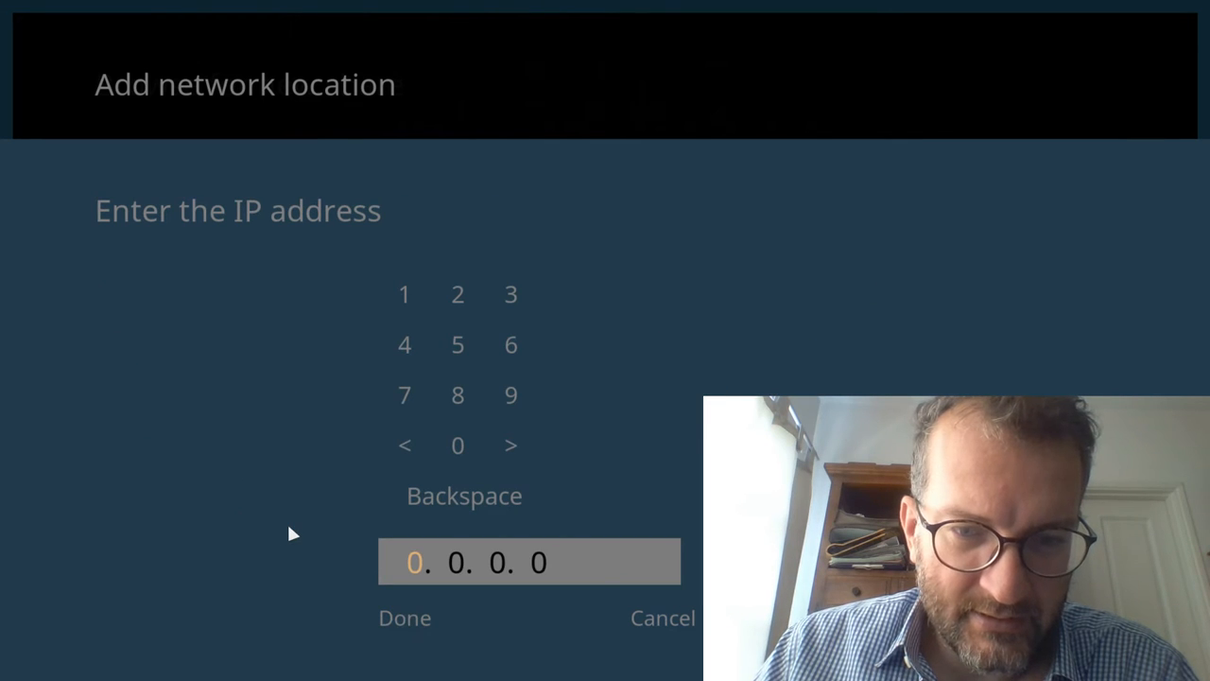
click(404, 293)
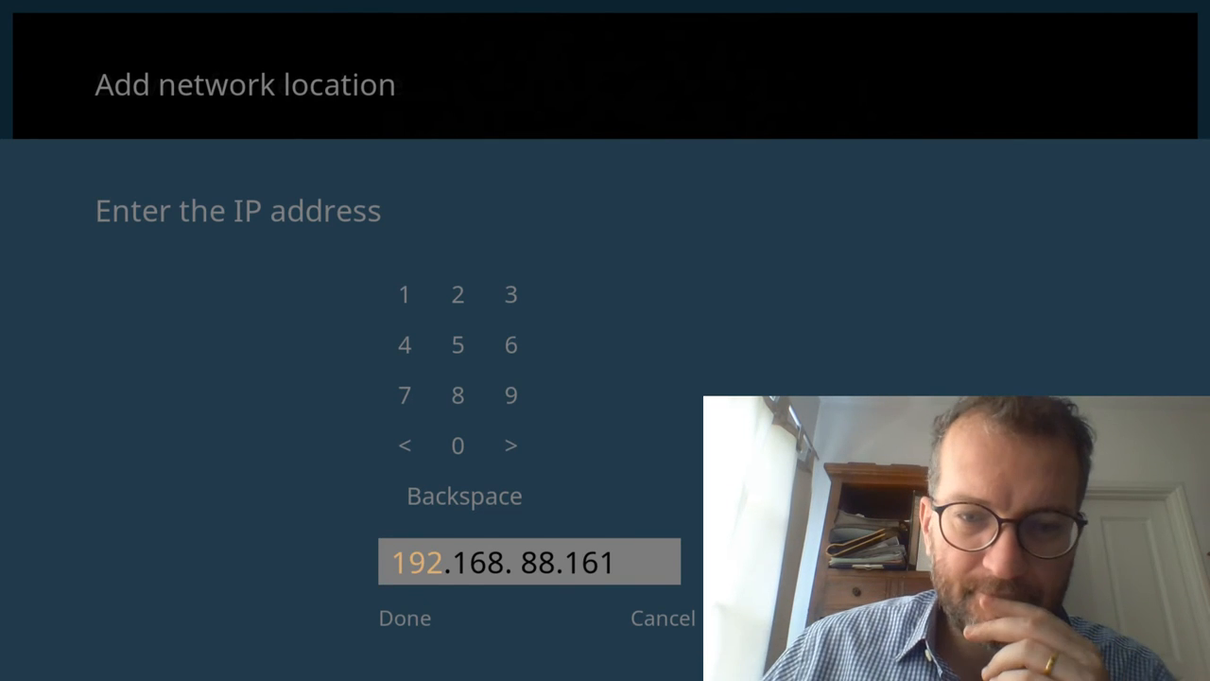
click(405, 617)
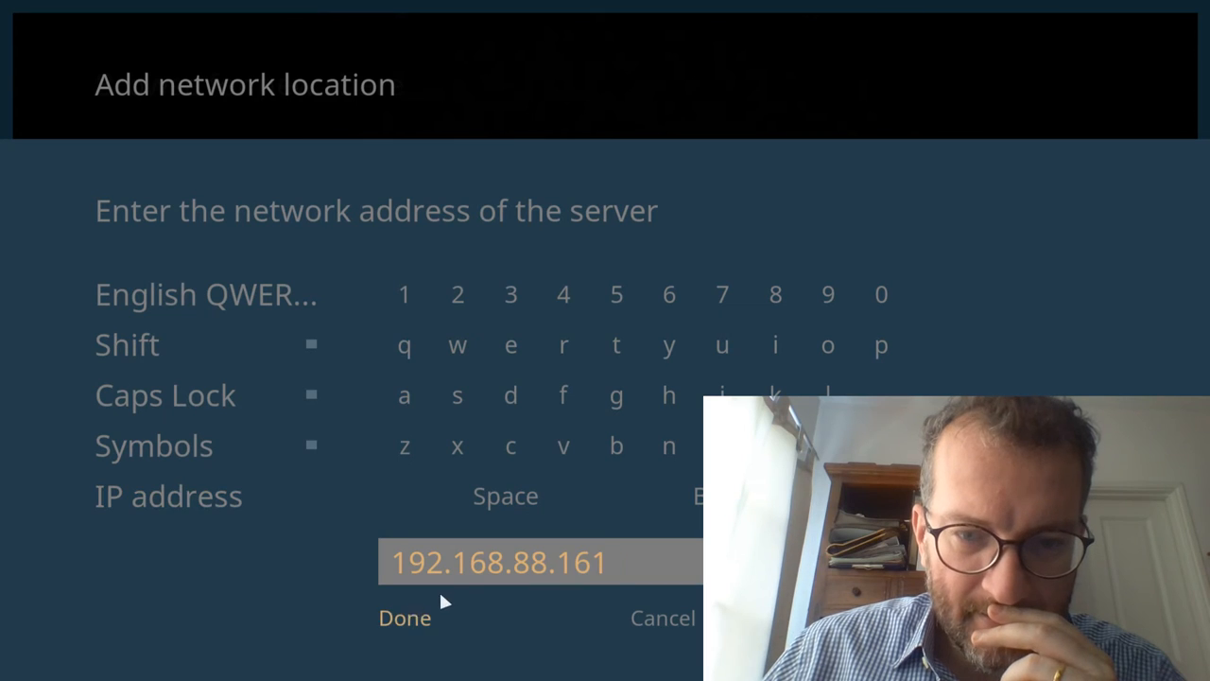
click(405, 616)
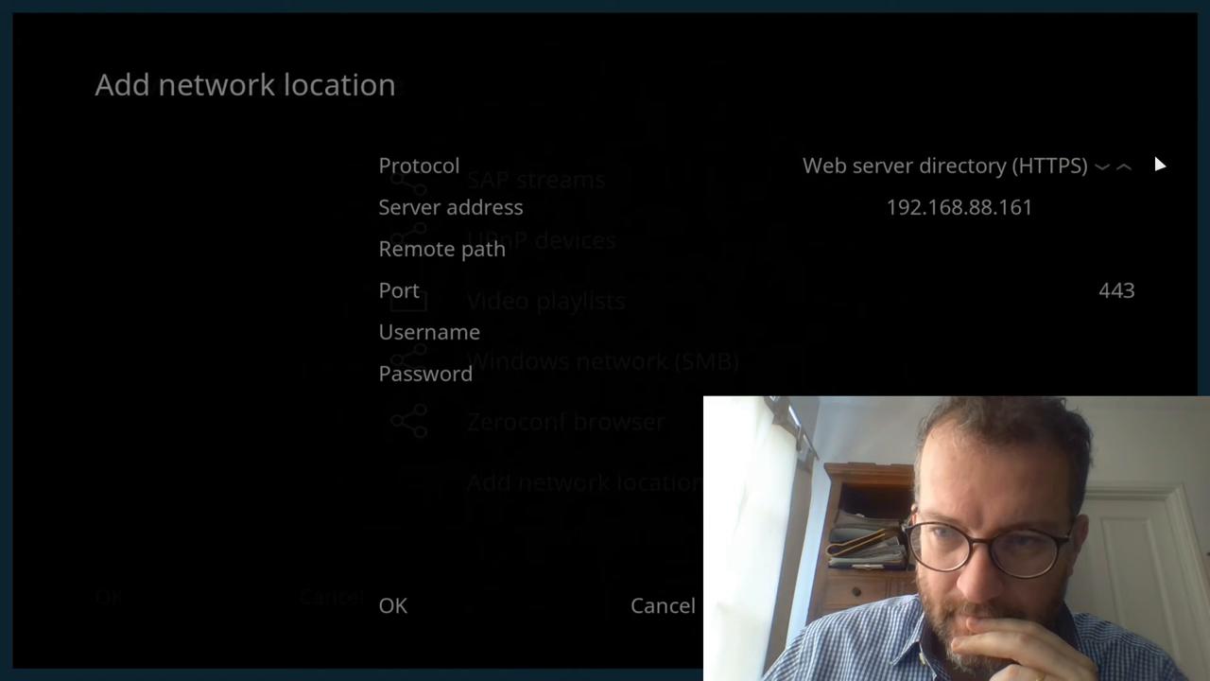
click(1124, 167)
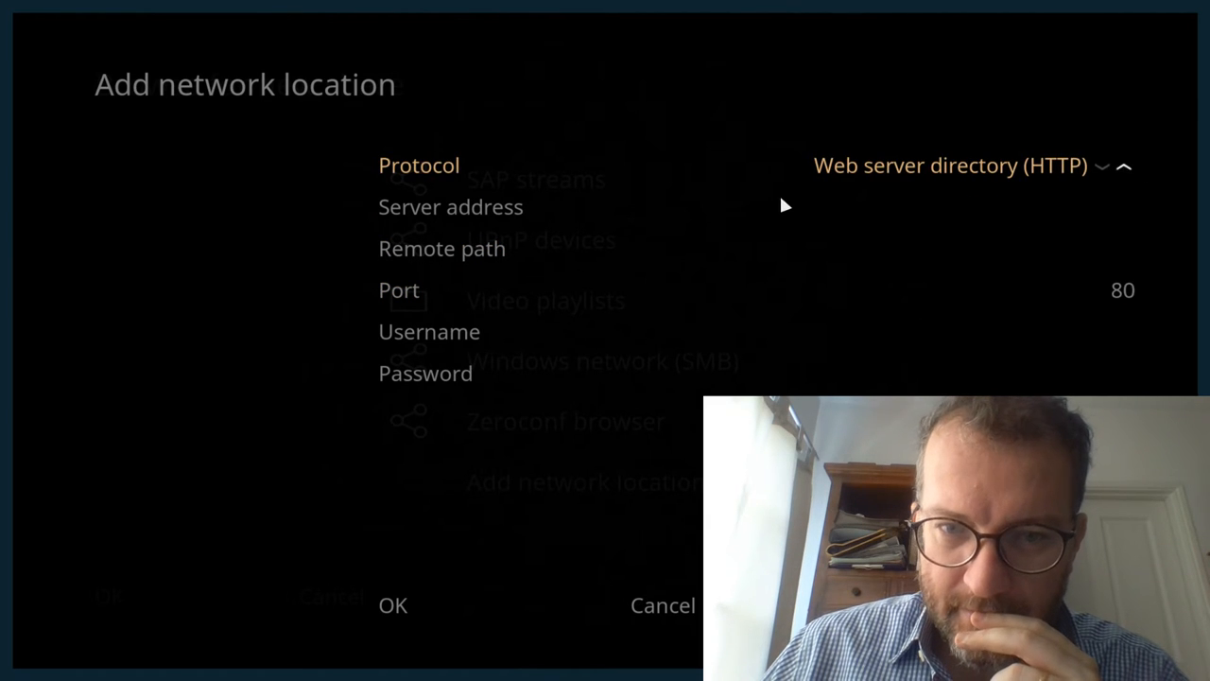
Correct the server address to 192.168.88.161 and confirm it.
click(450, 206)
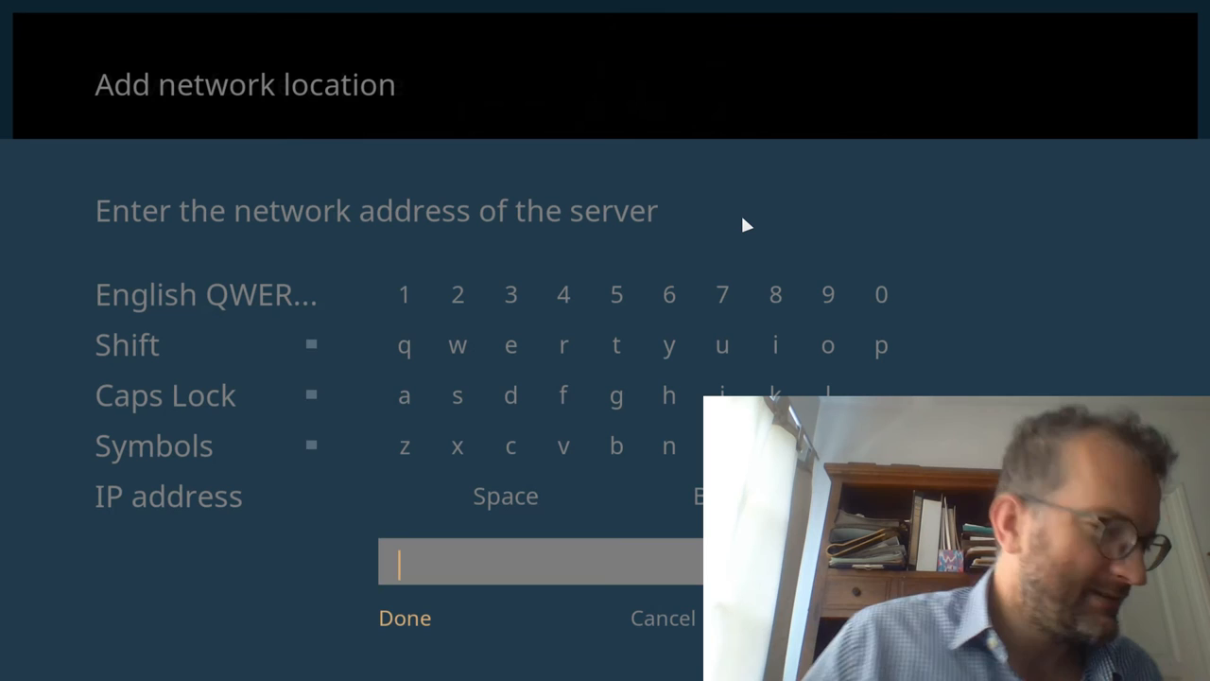
click(405, 295)
text(192,16)
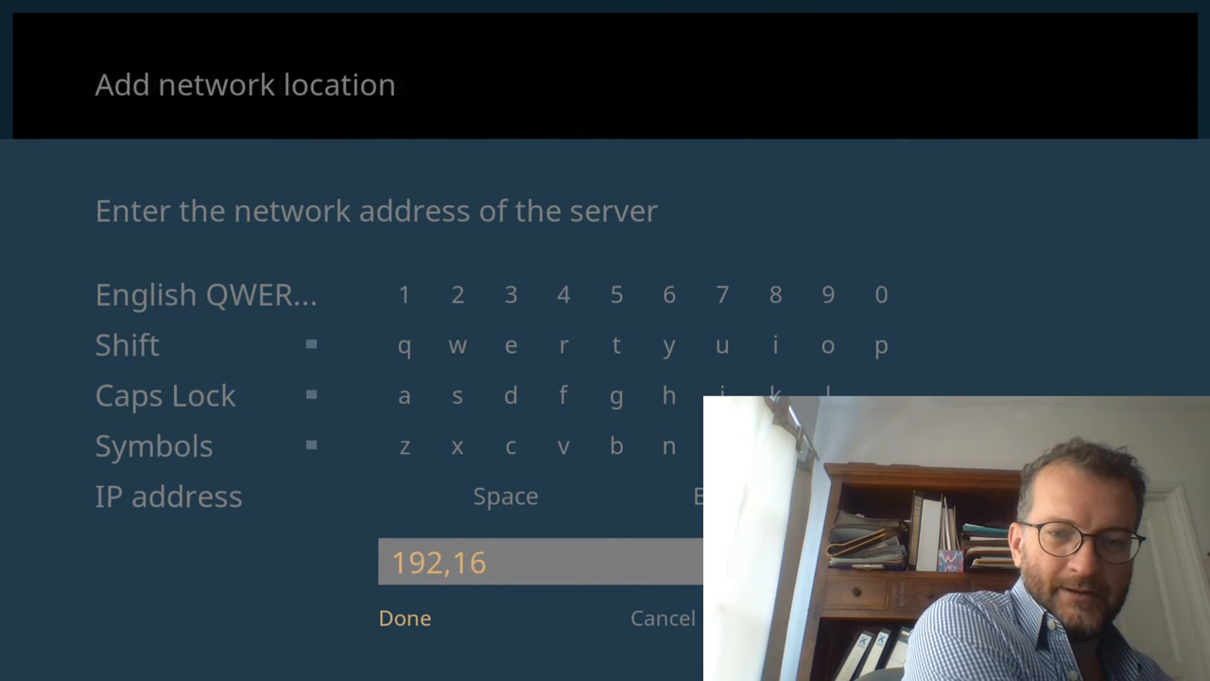
key(BackSpace)
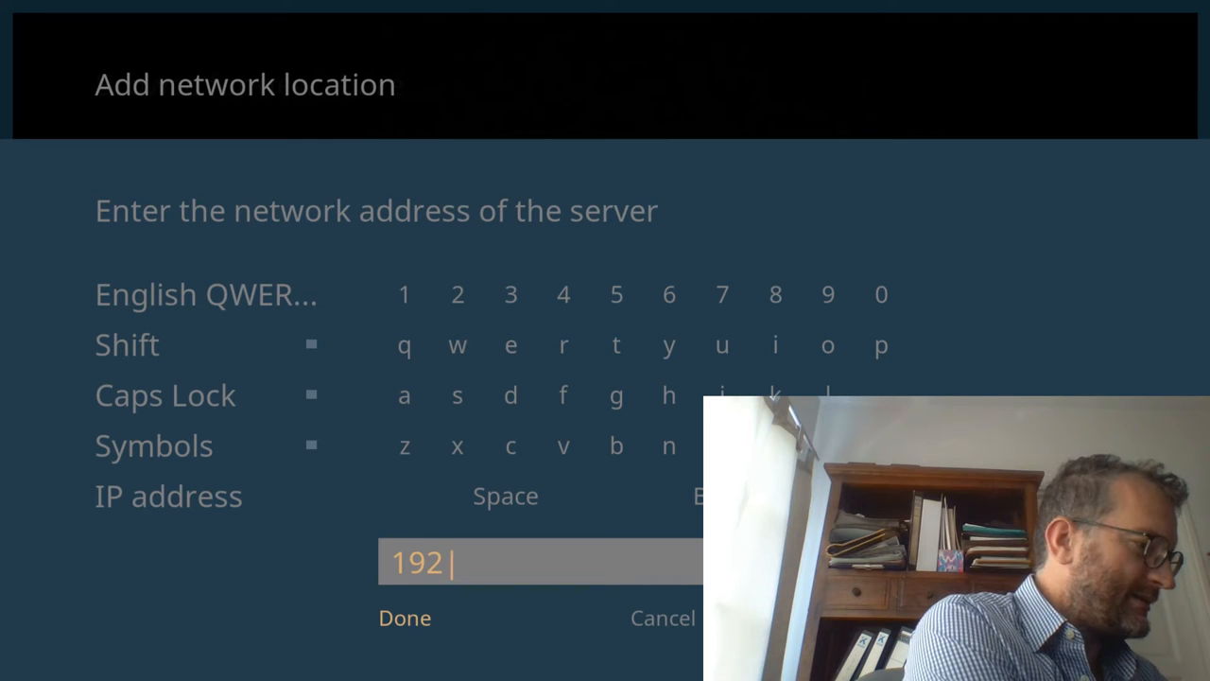
text(.168.)
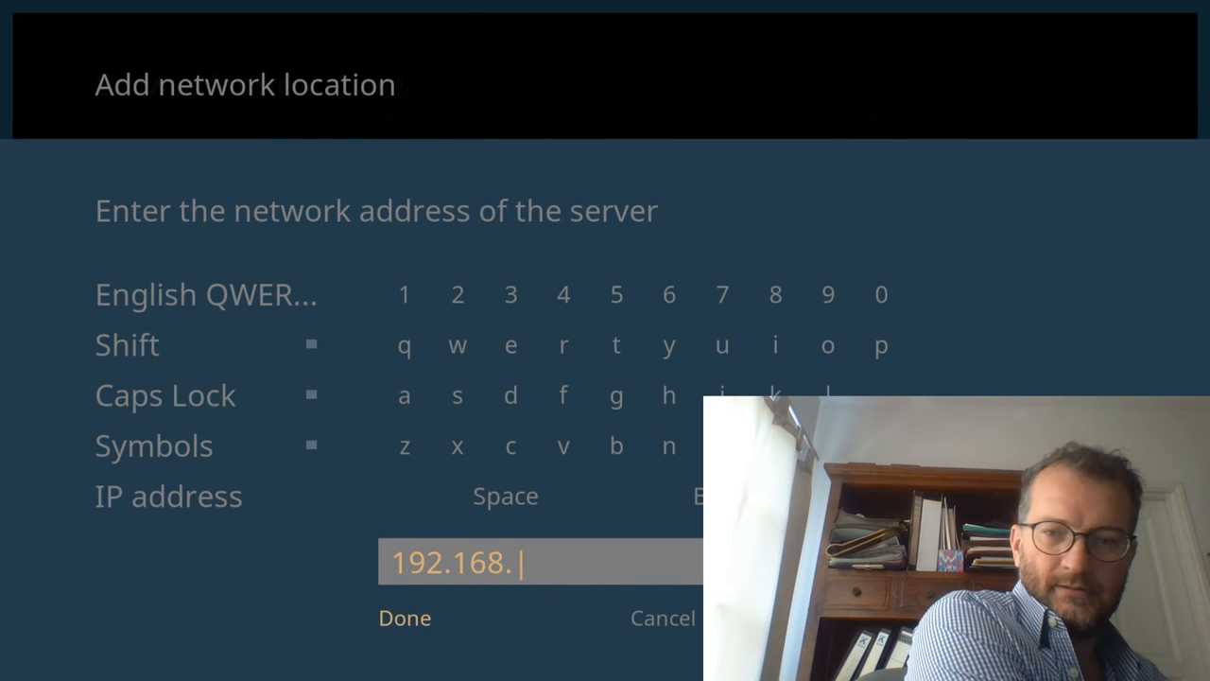
text(88.161)
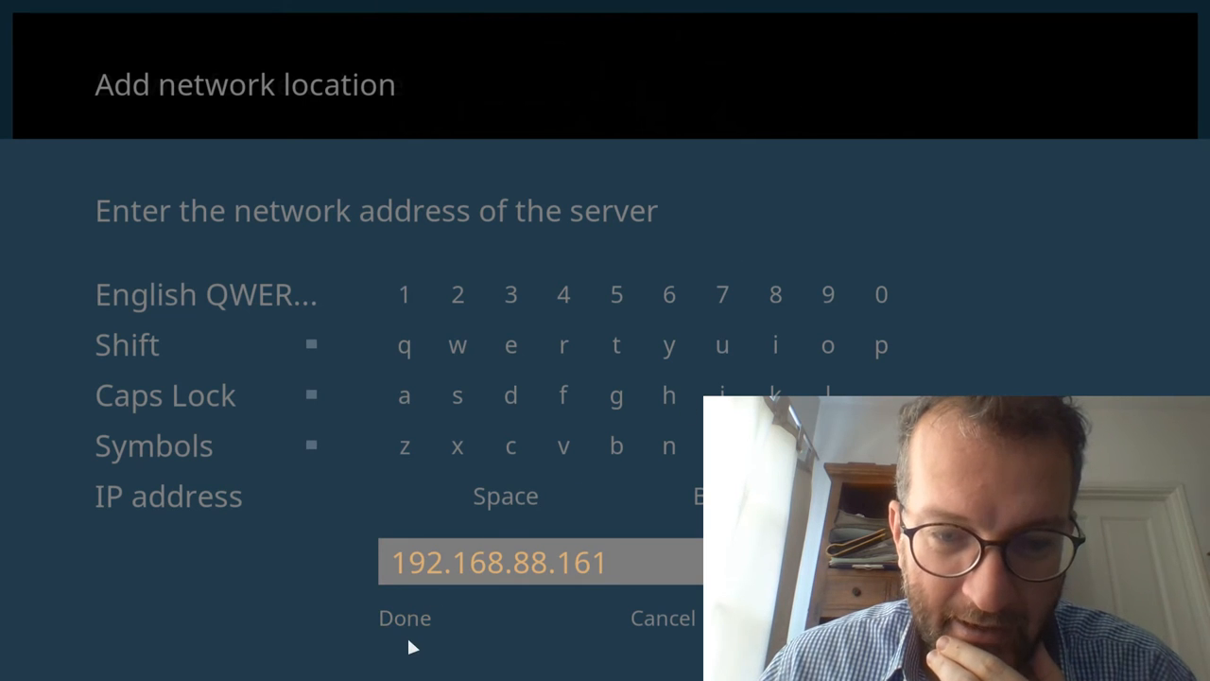
click(404, 616)
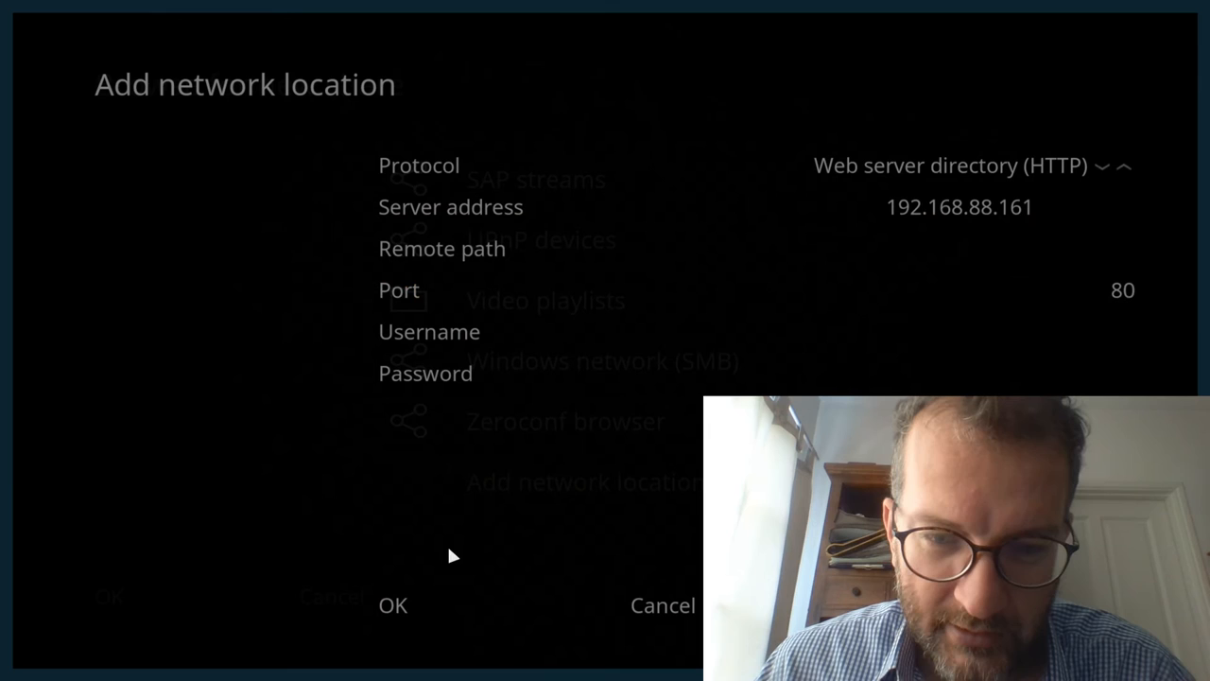
click(662, 605)
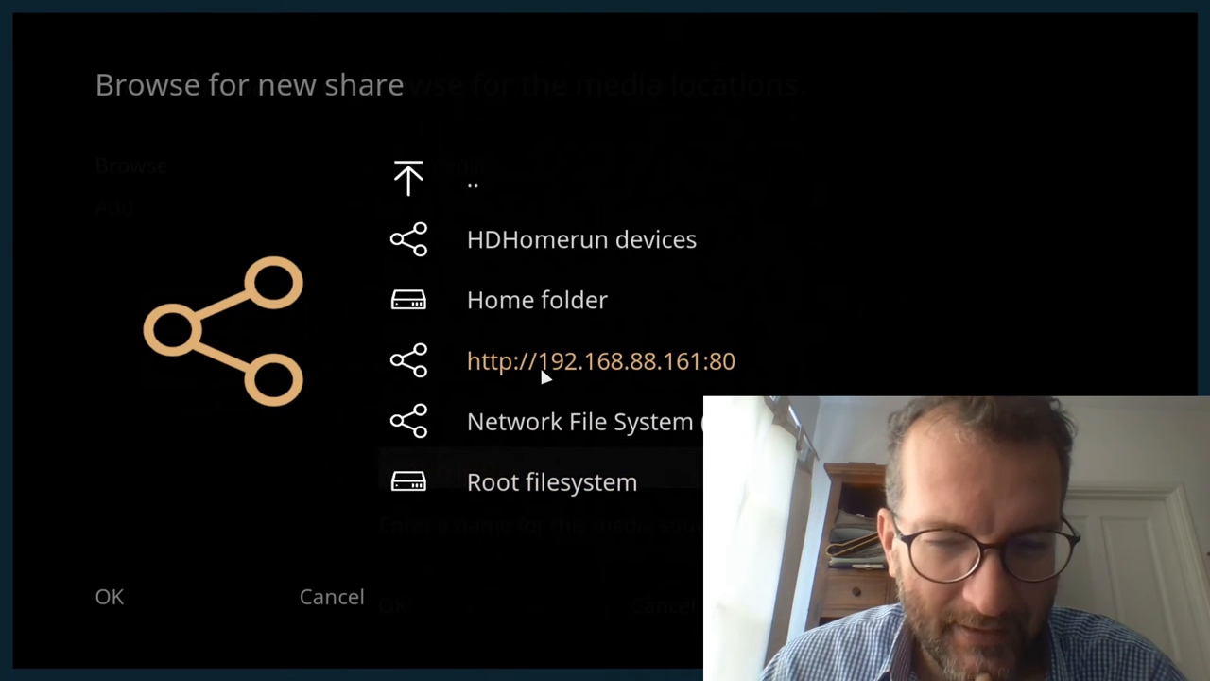
click(472, 178)
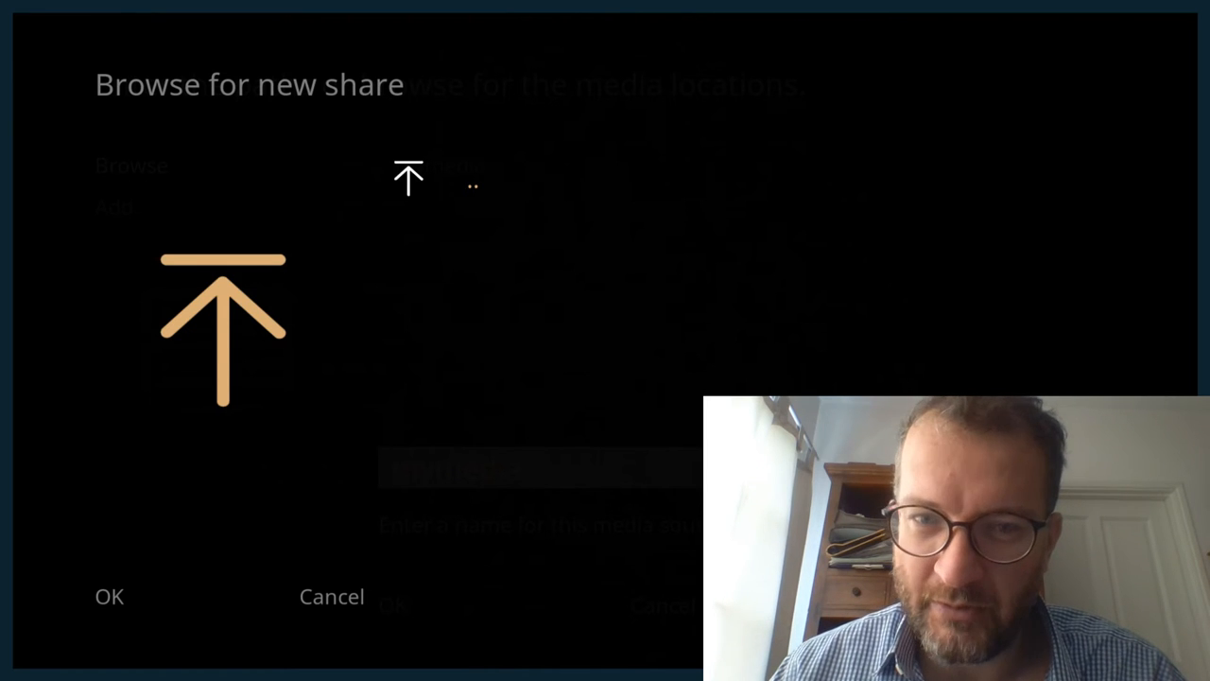
mouse_move(525, 388)
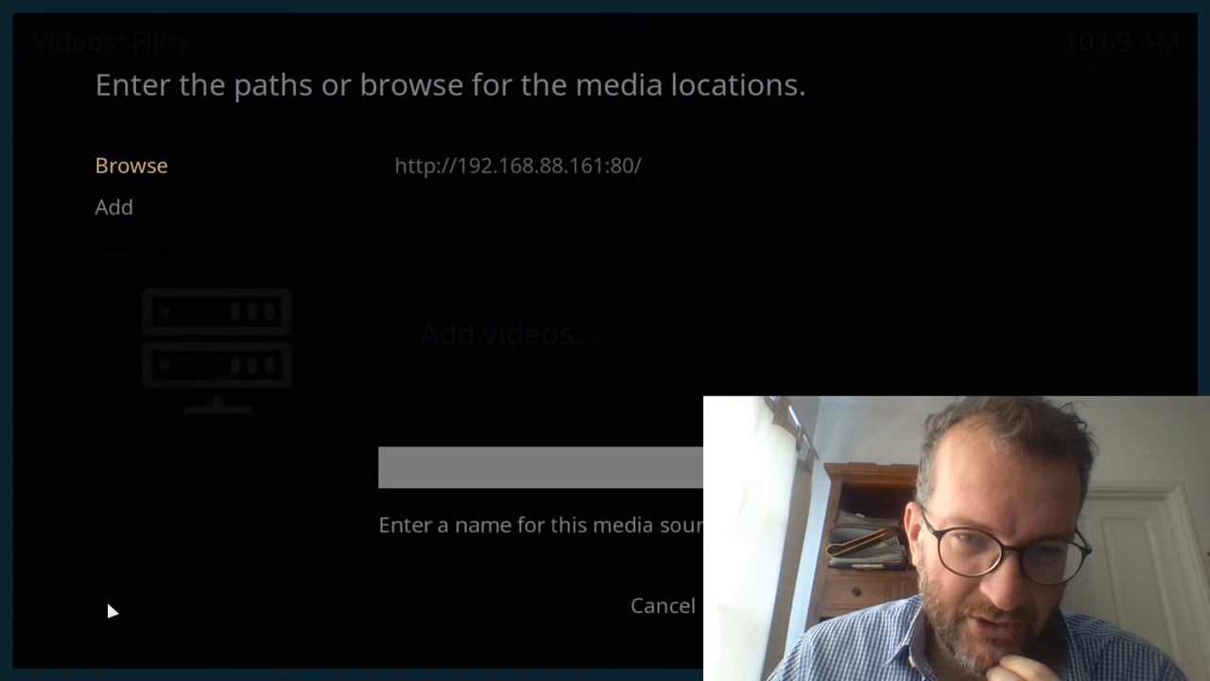
mouse_move(280, 464)
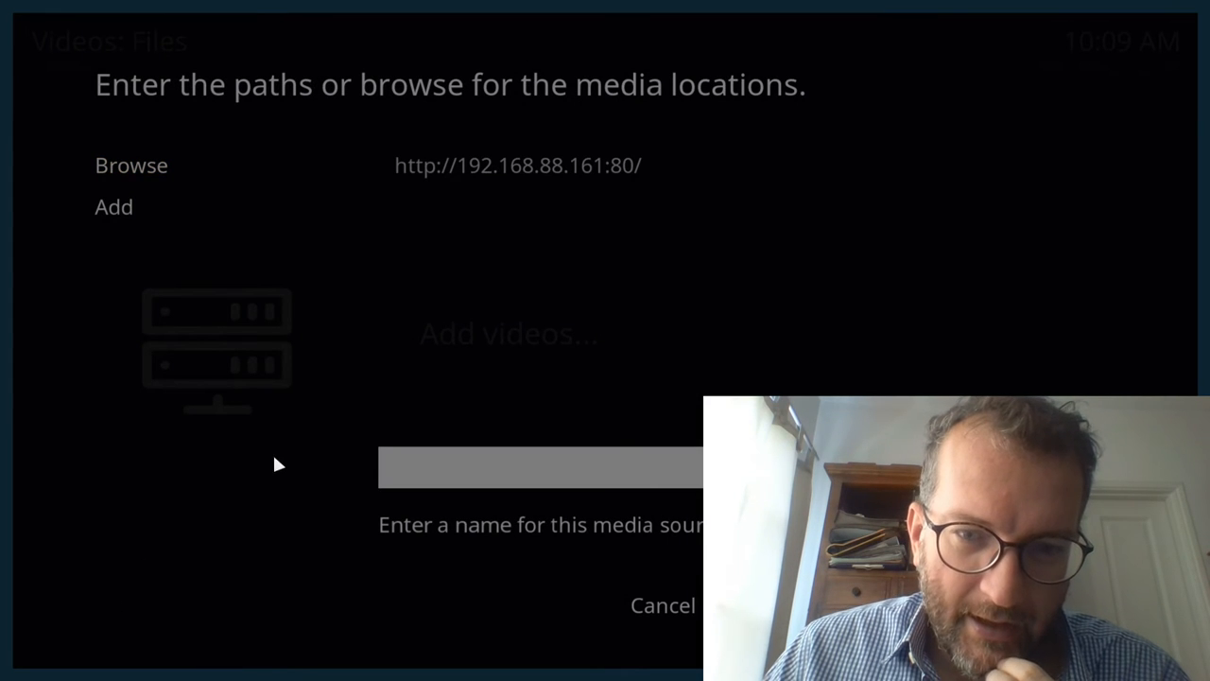
Name the web server source mymedia and accept the new media source.
click(541, 465)
text(myedia)
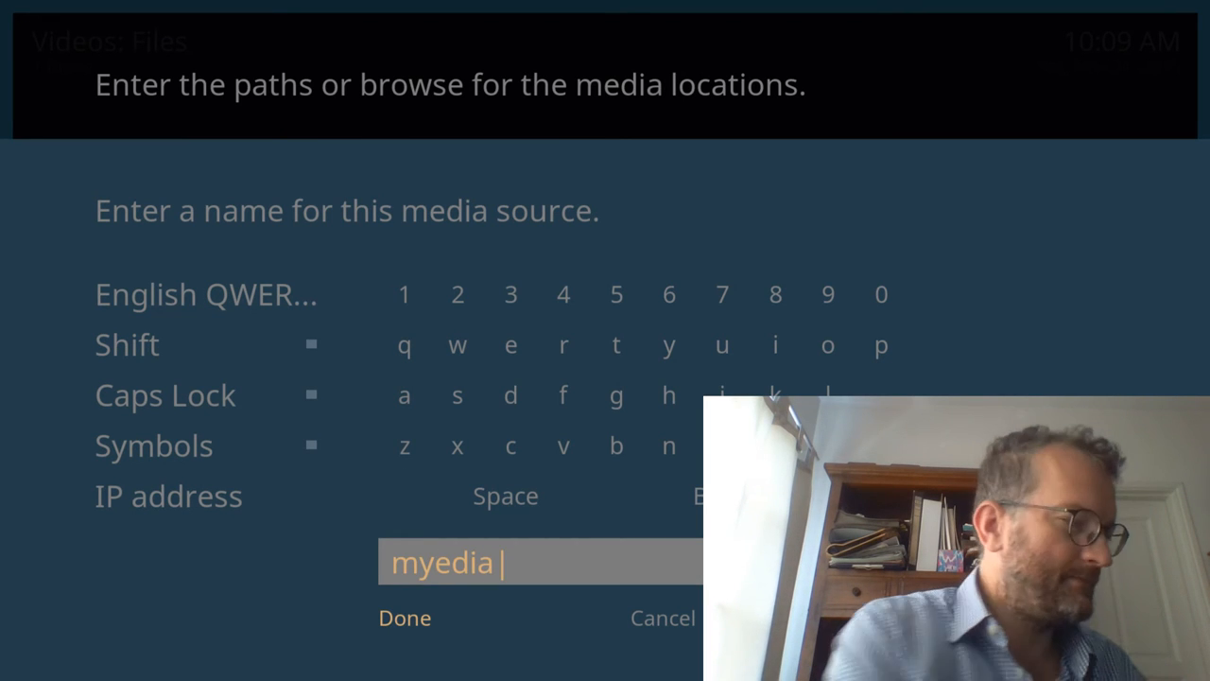
key(backspace)
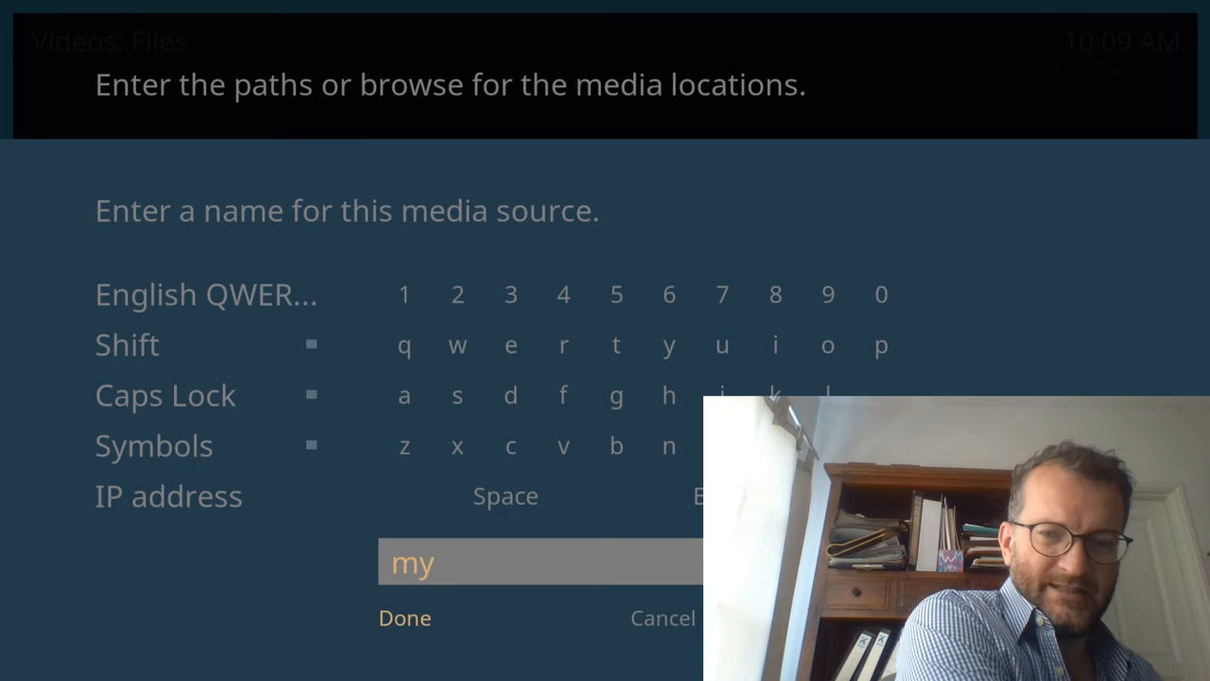
text(media)
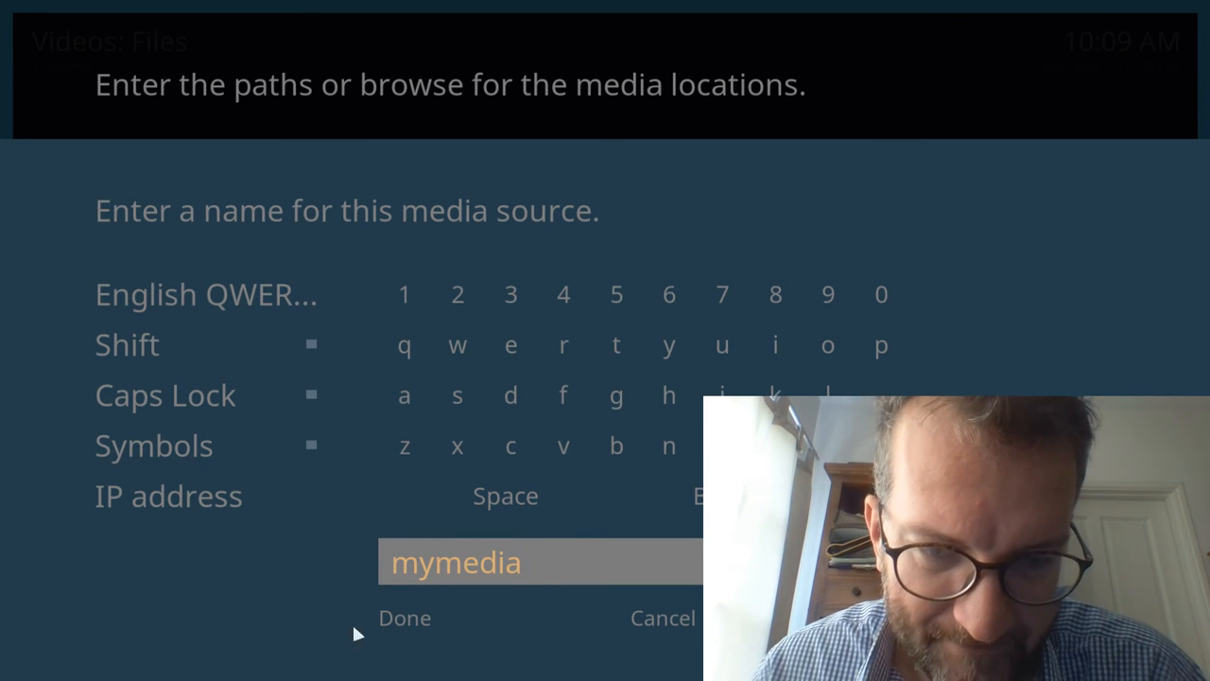
click(405, 616)
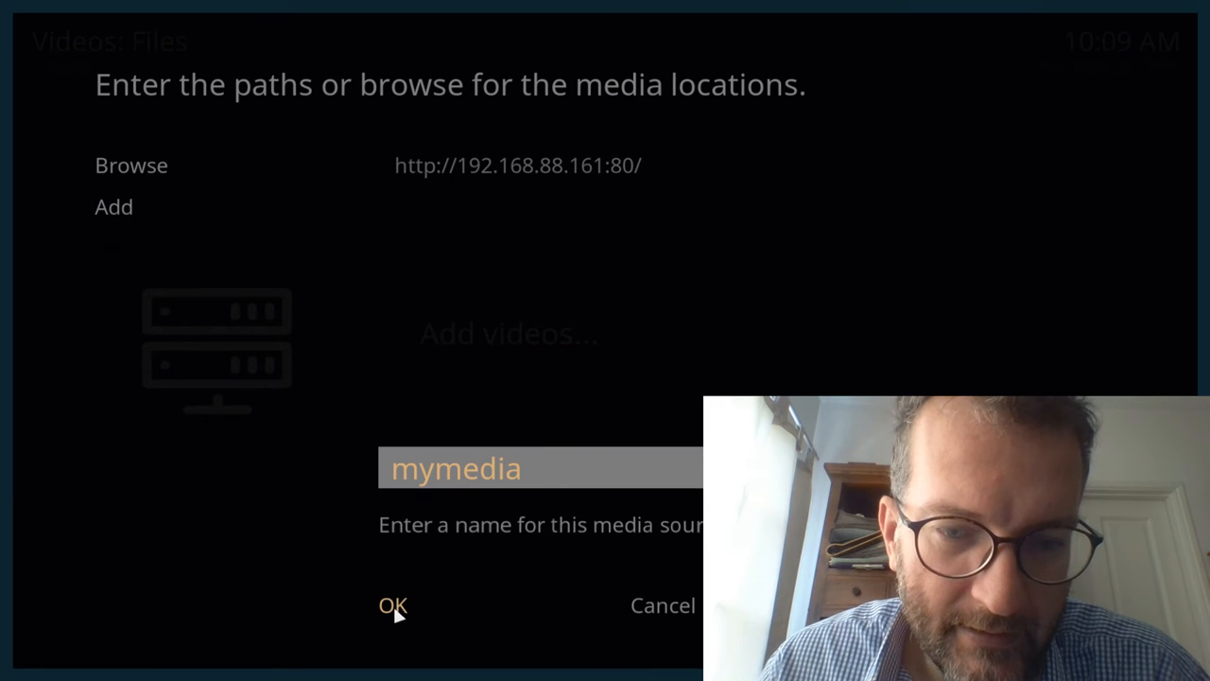
click(394, 605)
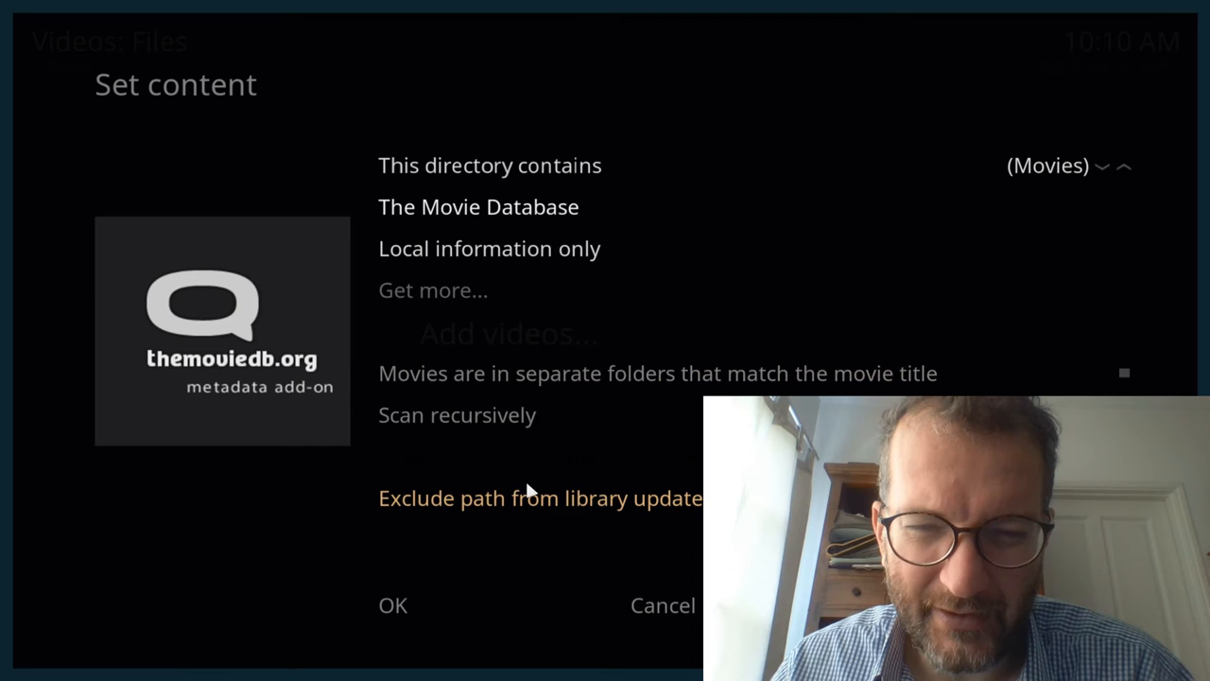
mouse_move(452, 556)
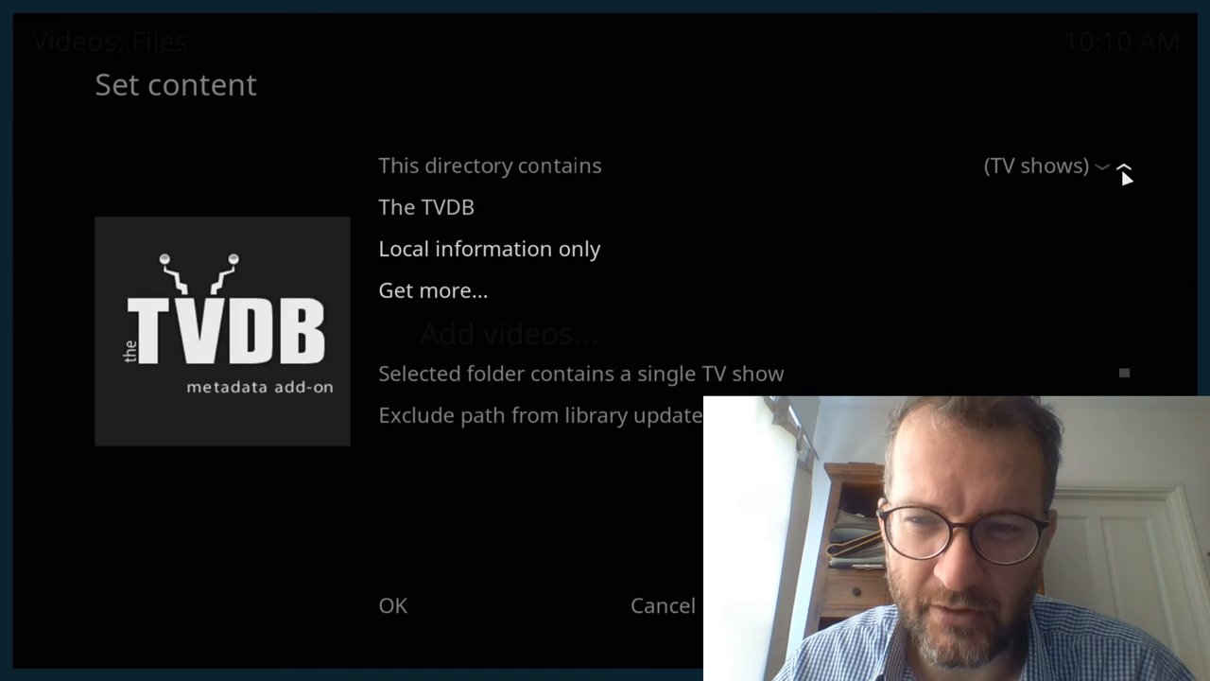
Cycle the content type back to Movies, apply it, and skip refreshing item information.
click(1124, 165)
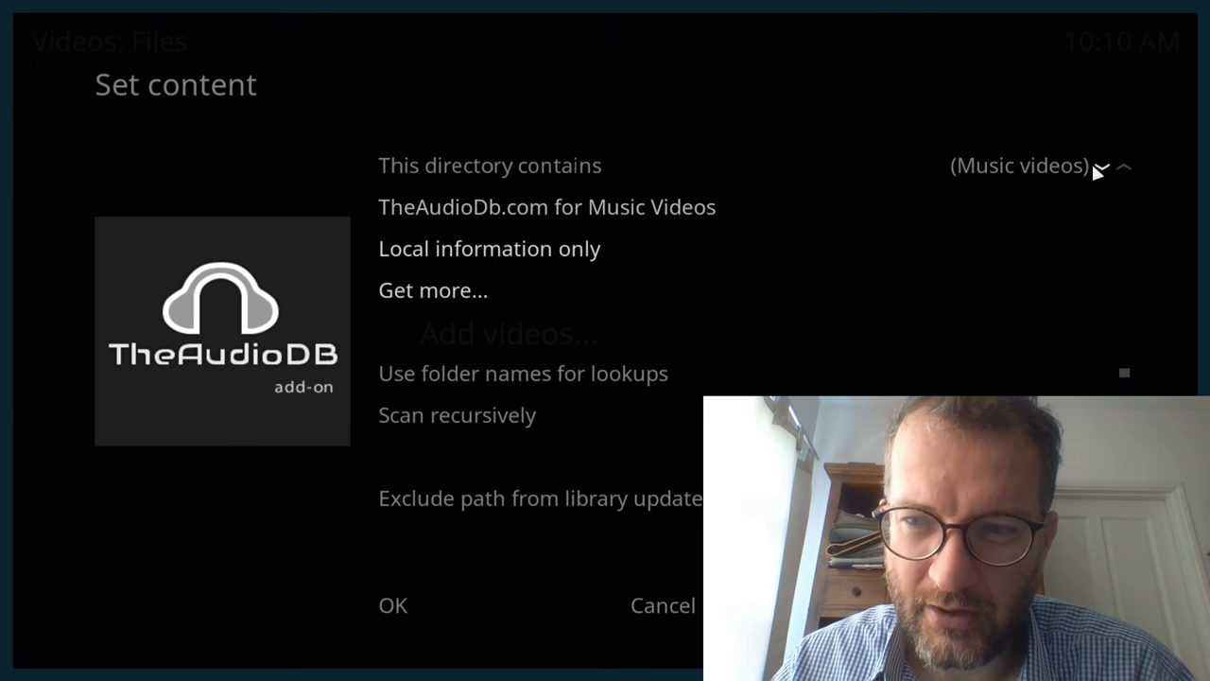
click(1100, 166)
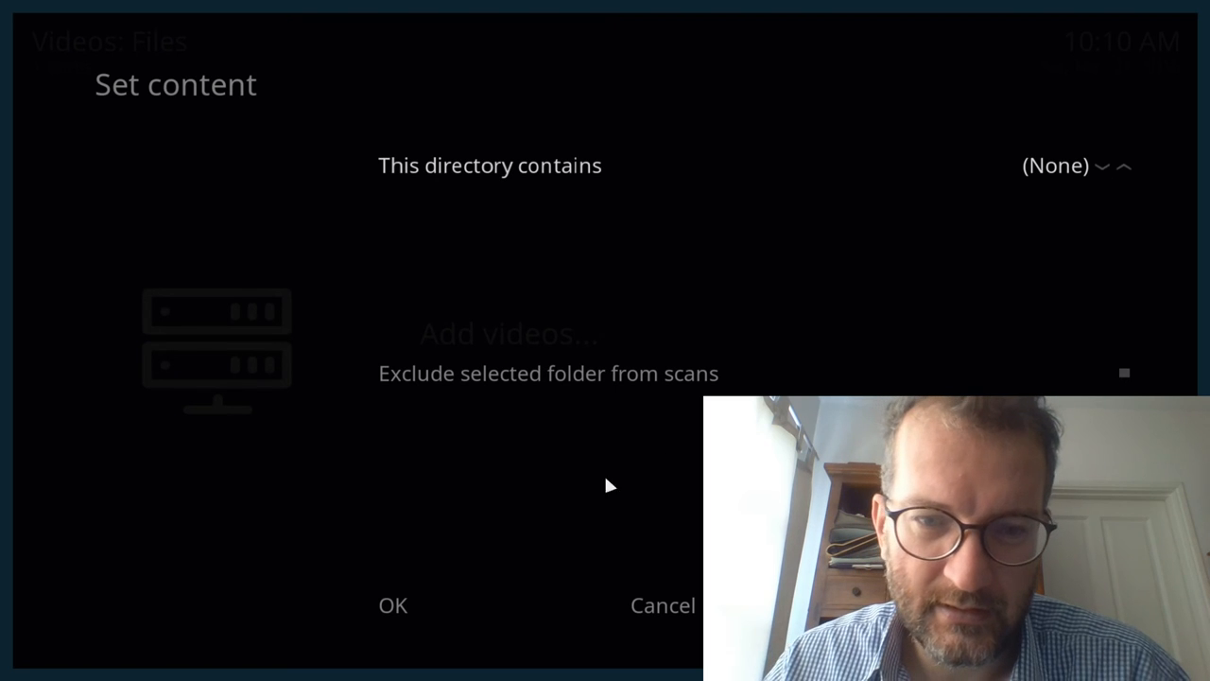
mouse_move(1154, 155)
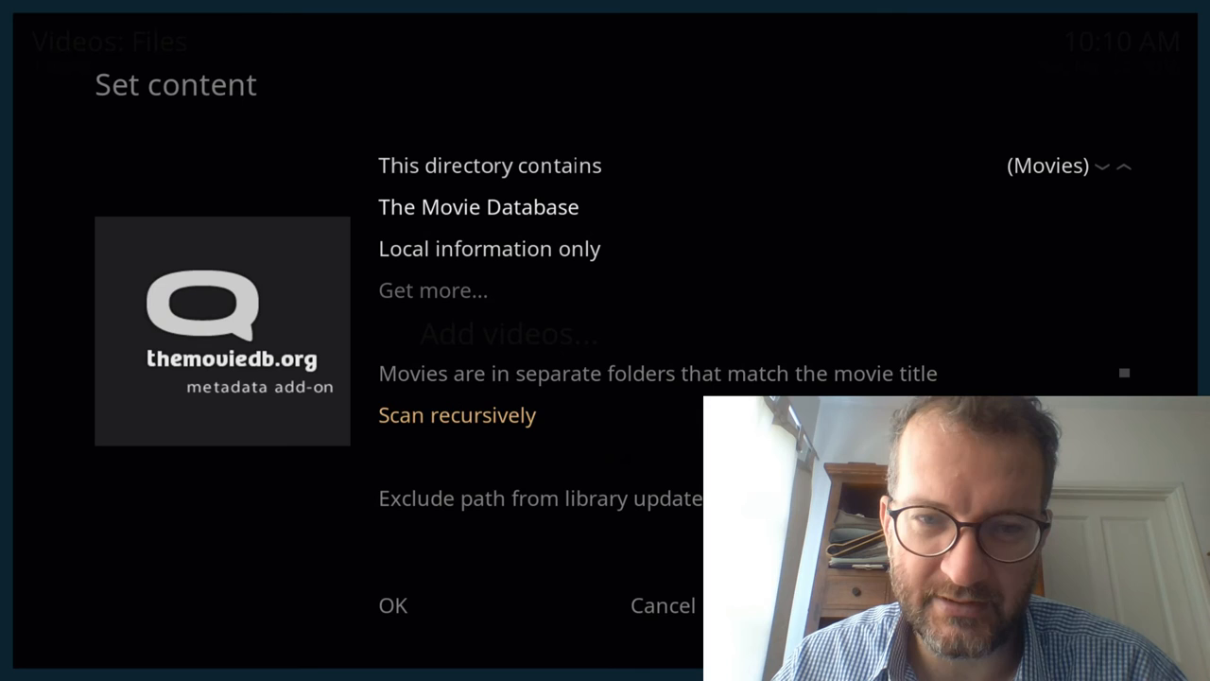
click(393, 605)
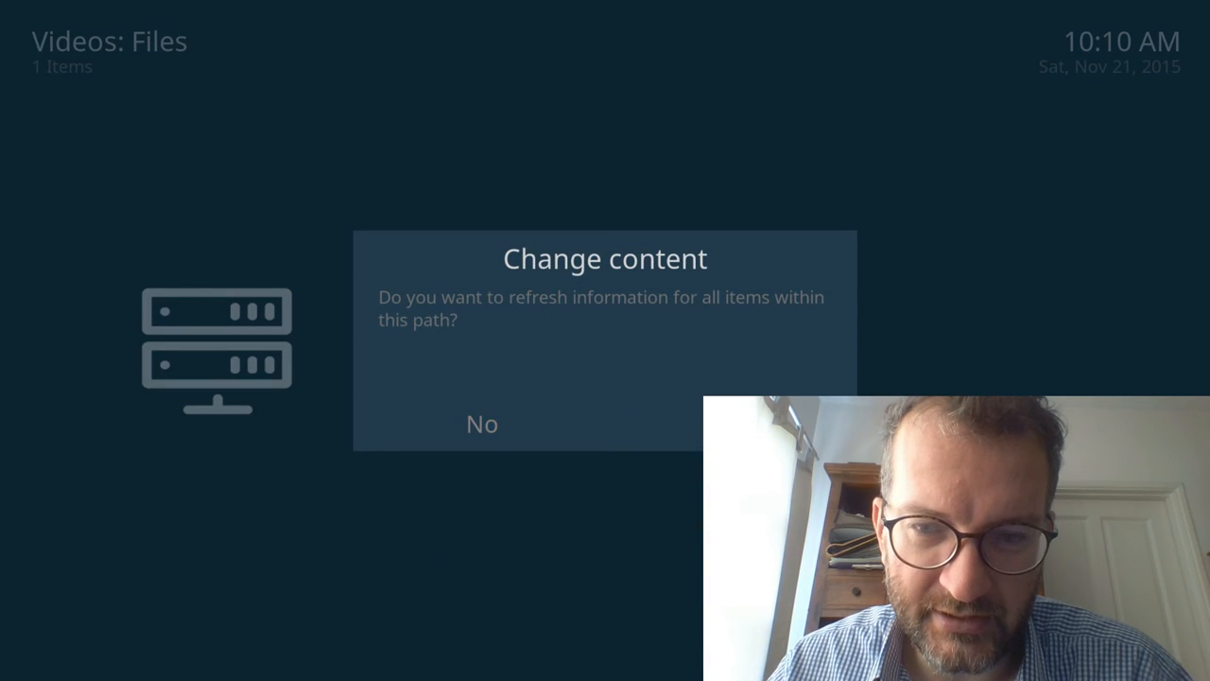
click(481, 424)
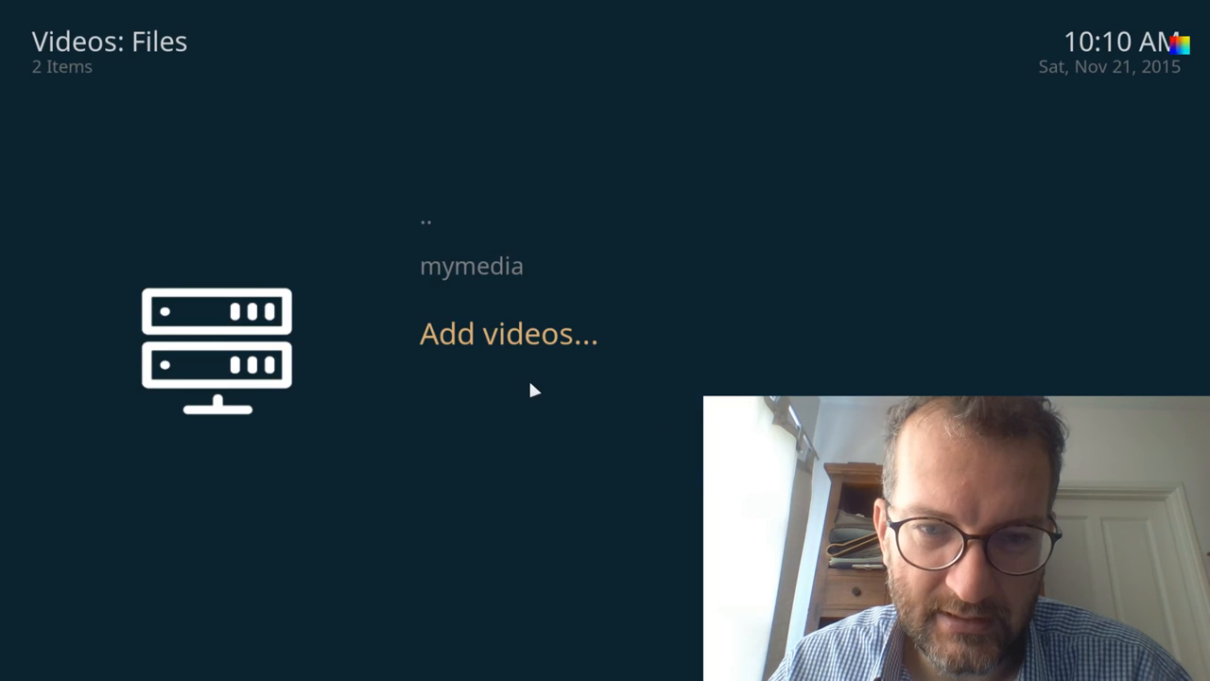
click(507, 333)
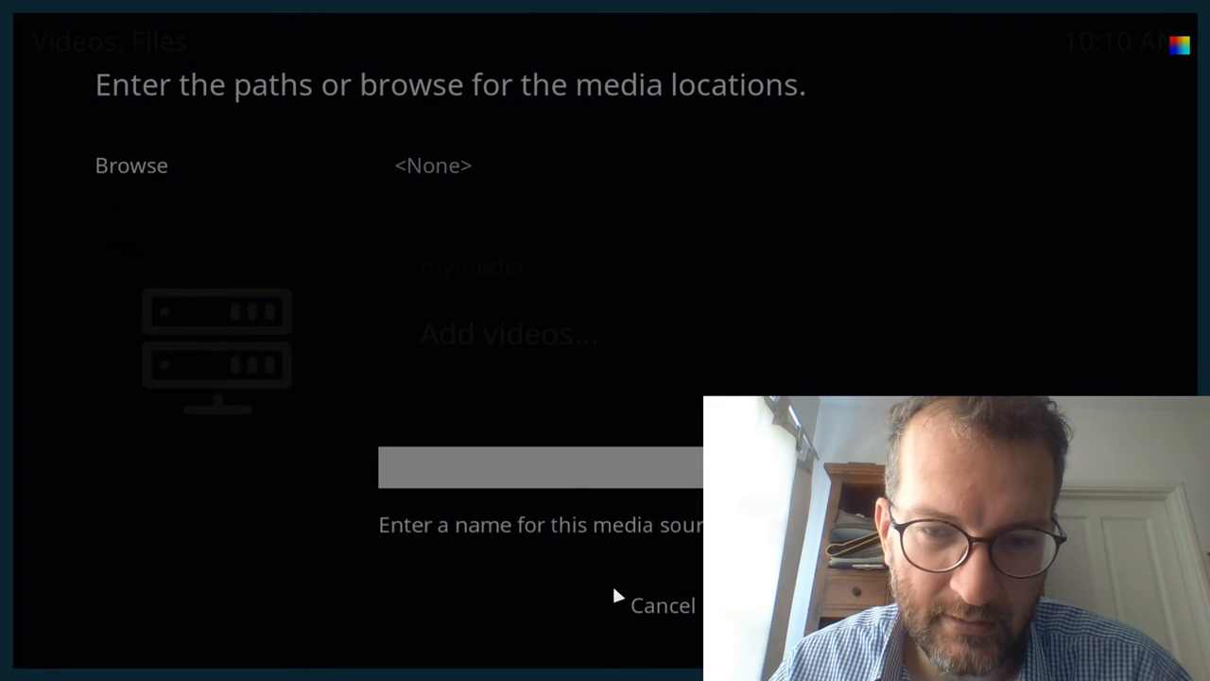
click(662, 605)
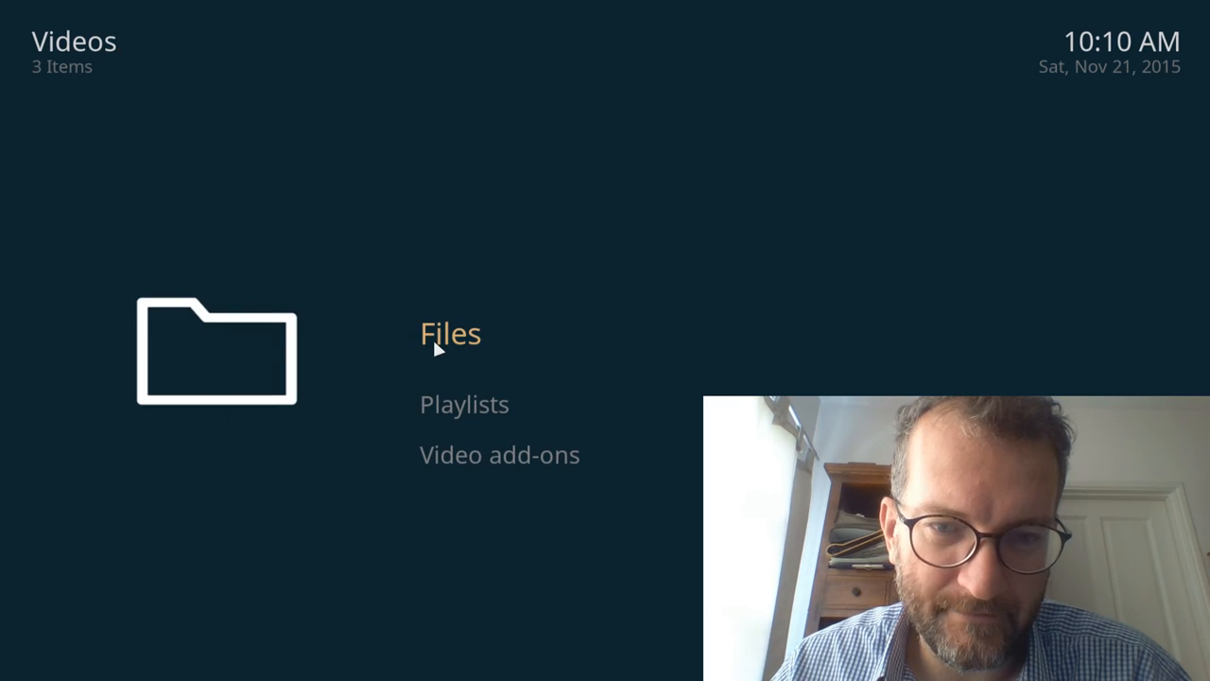
click(450, 332)
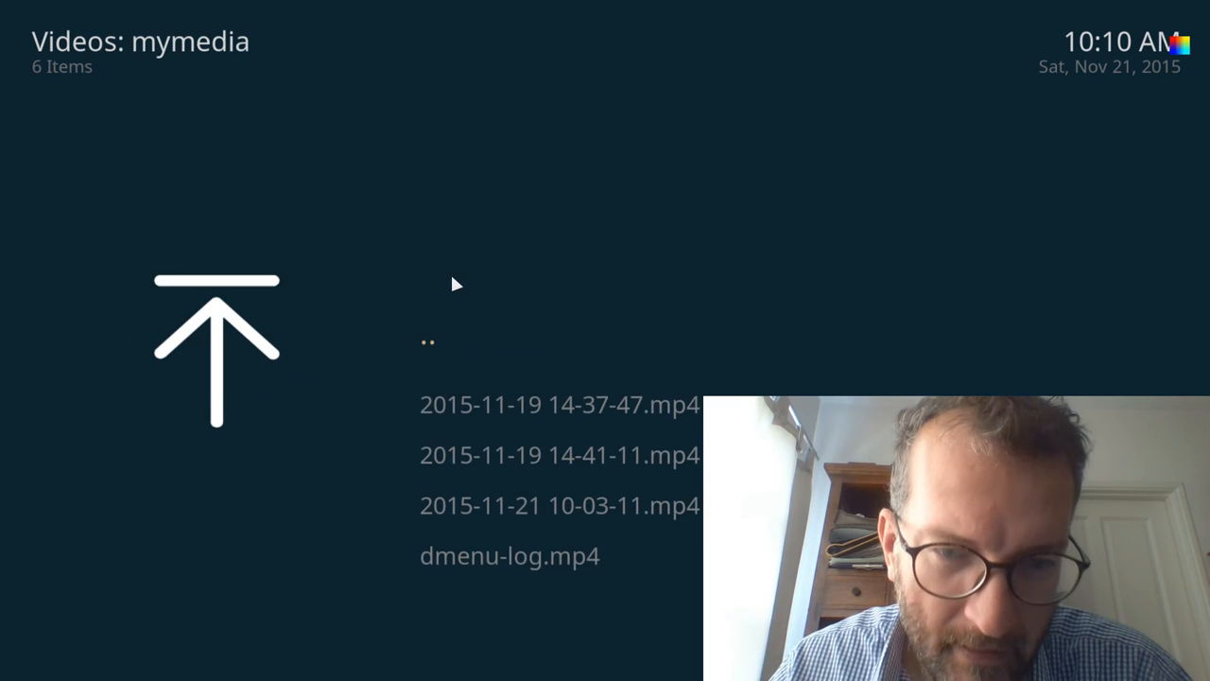
mouse_move(420, 346)
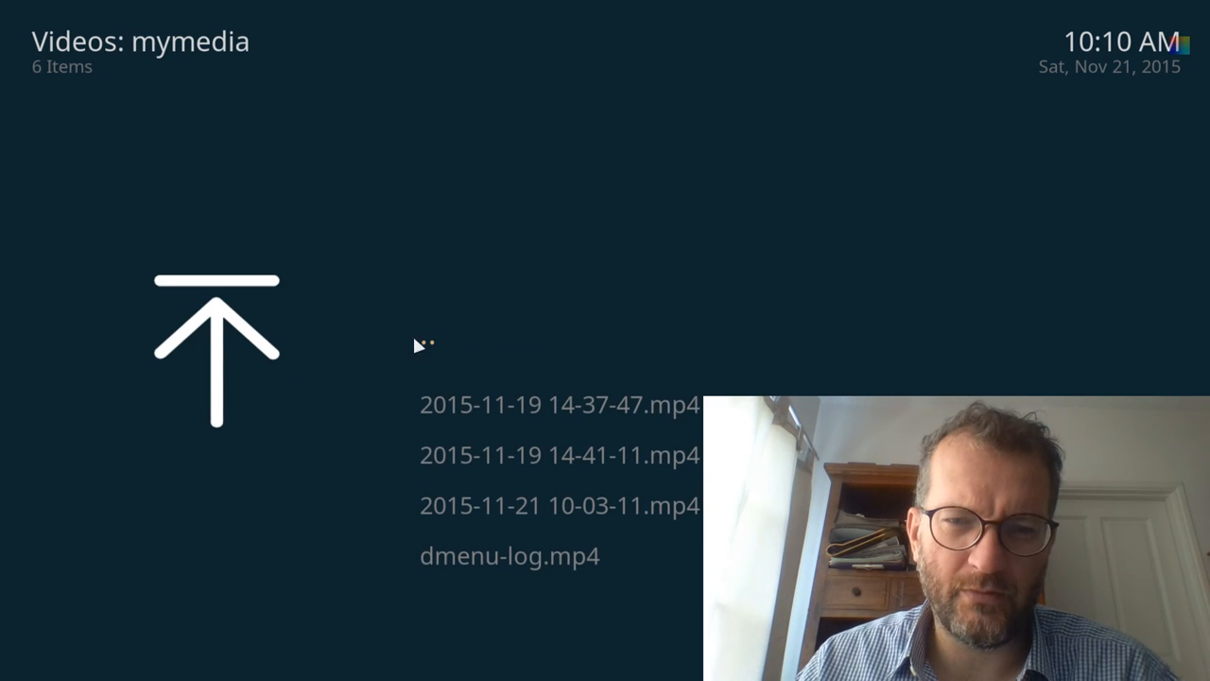
click(215, 344)
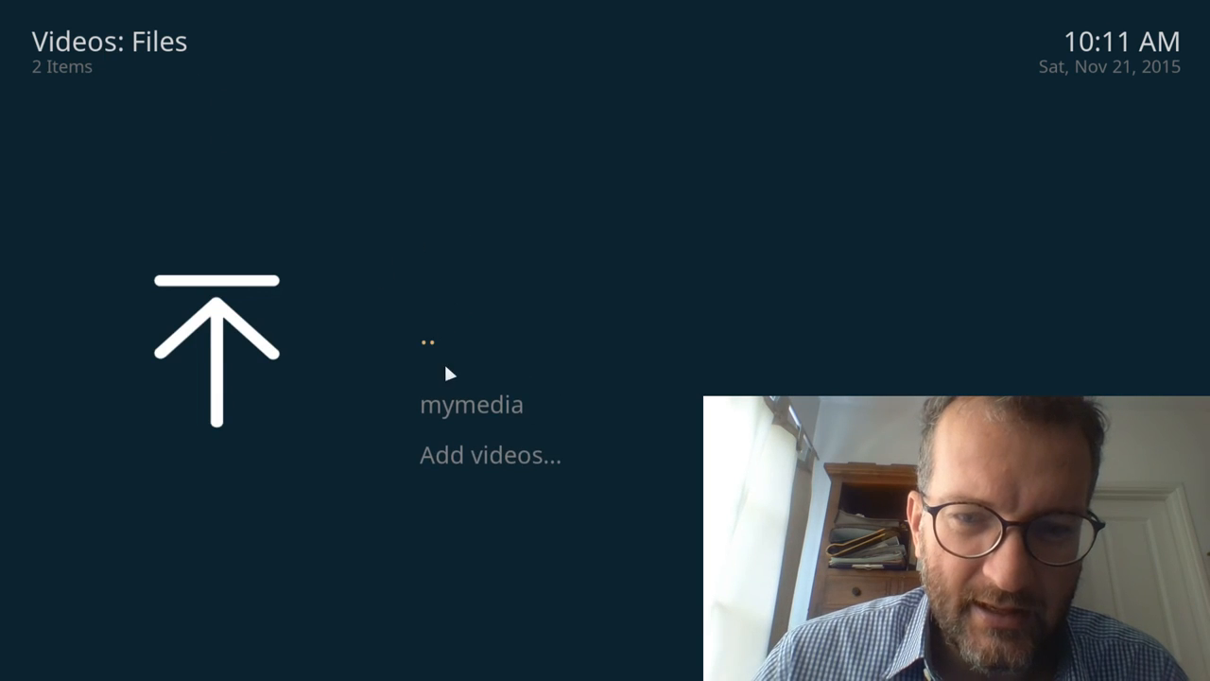
Enter the mymedia source listing its MP4 files and bring up a file's context menu.
click(471, 405)
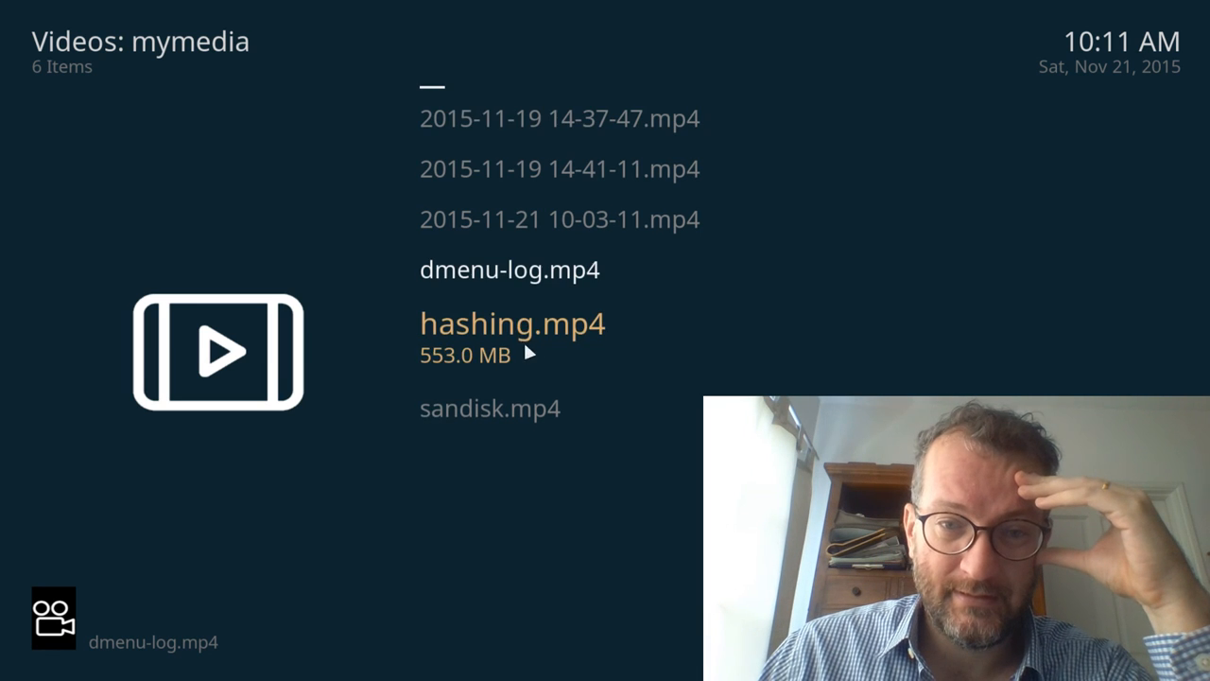
right_click(514, 324)
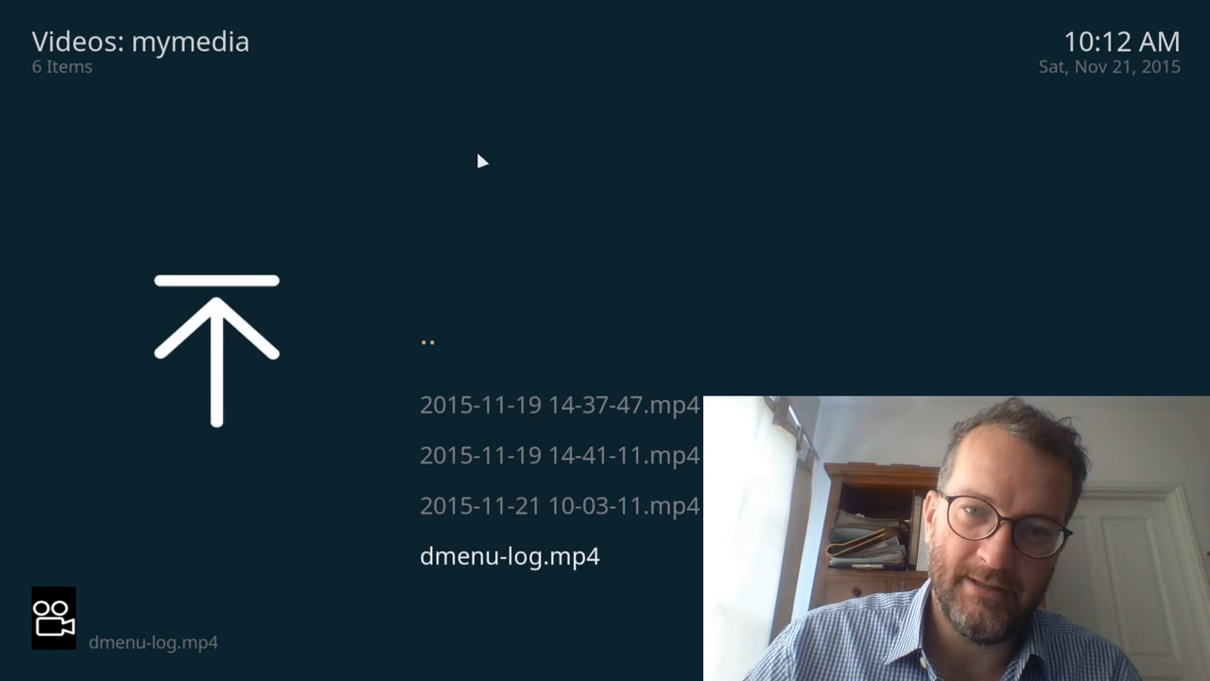
mouse_move(501, 363)
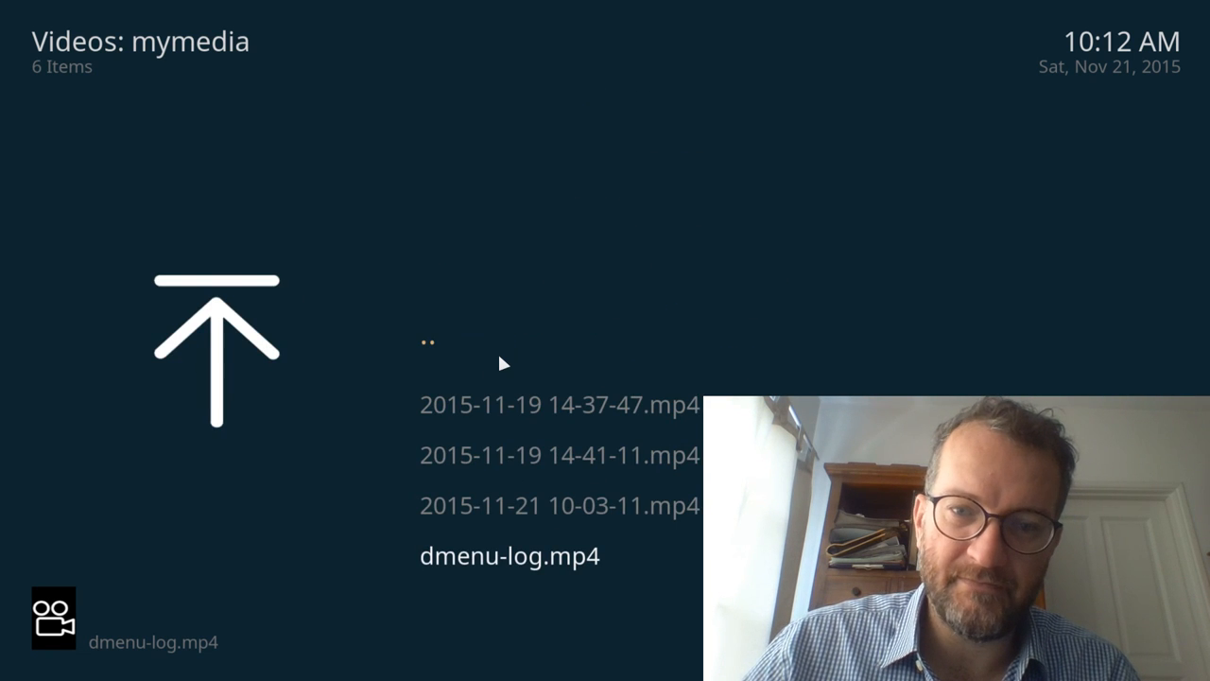